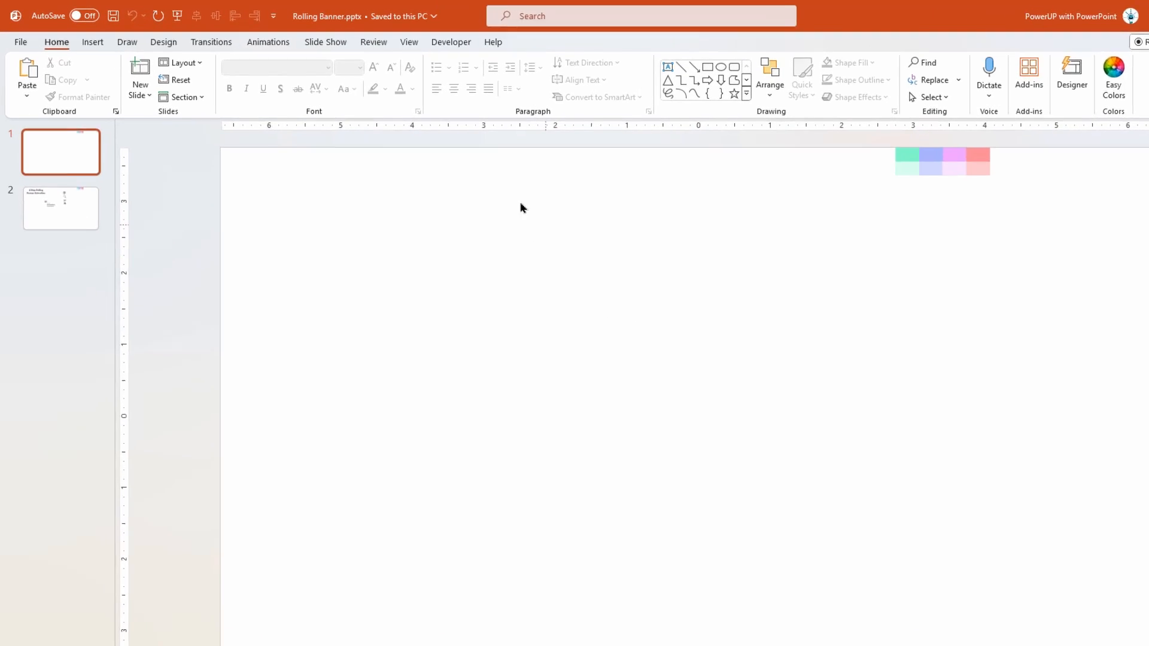
Step: Turn on the vertical and horizontal centre guides on the blank first slide
left_click(410, 42)
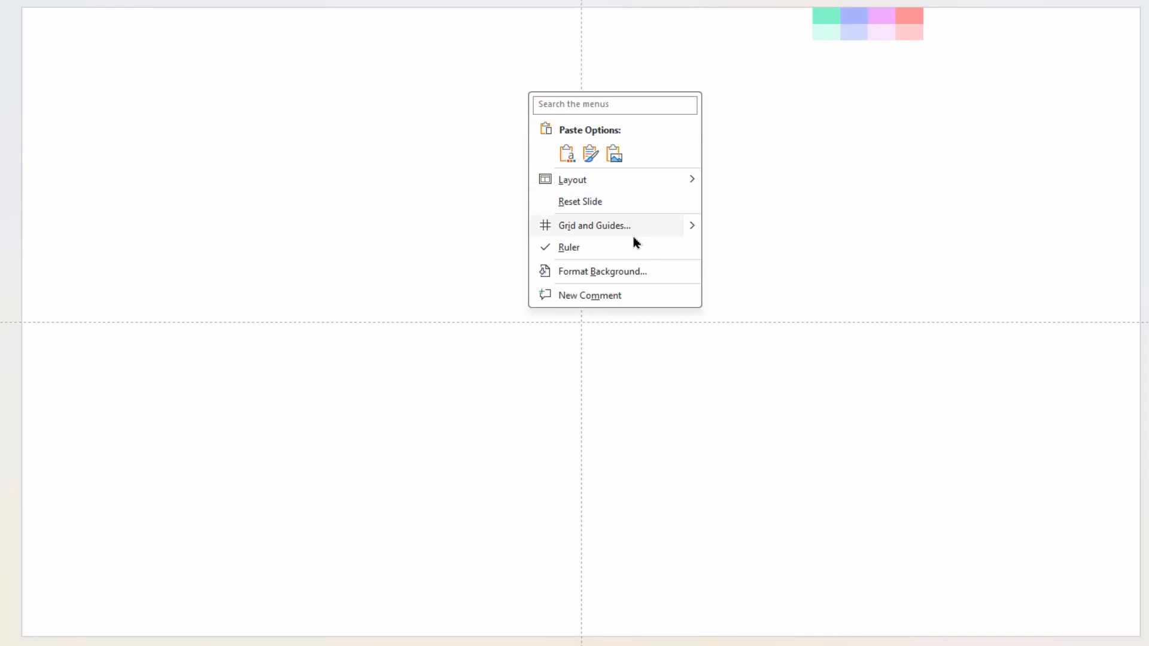
left_click(602, 271)
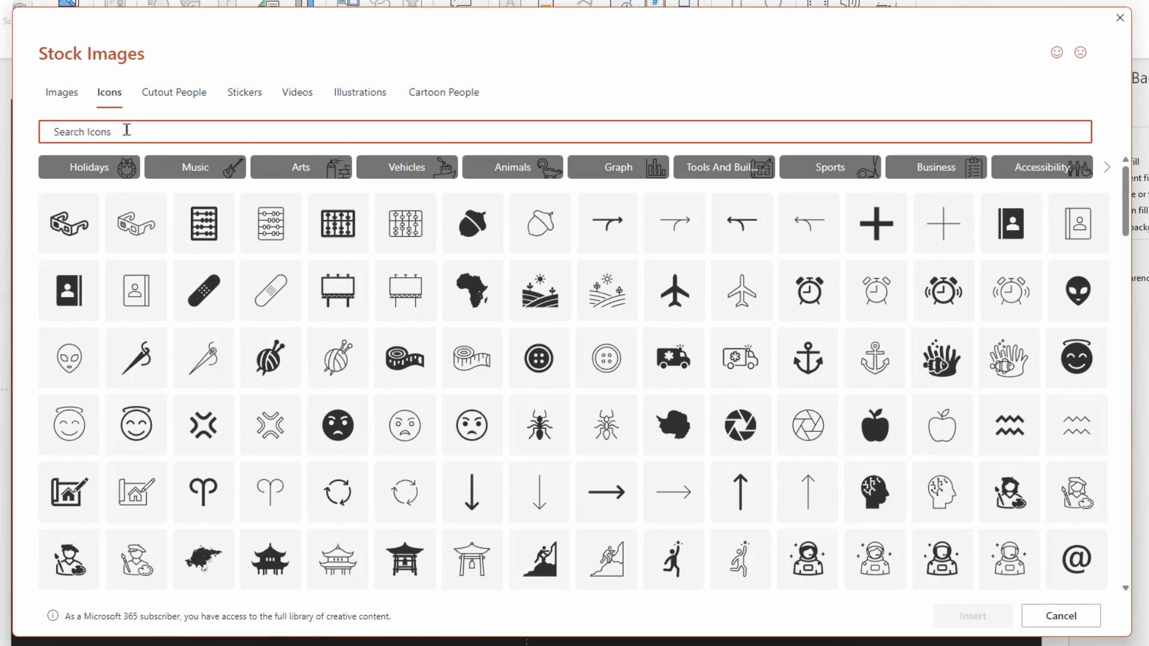
Step: Insert the 'grocery' bag icon and recolour its fill to white
type("grocery")
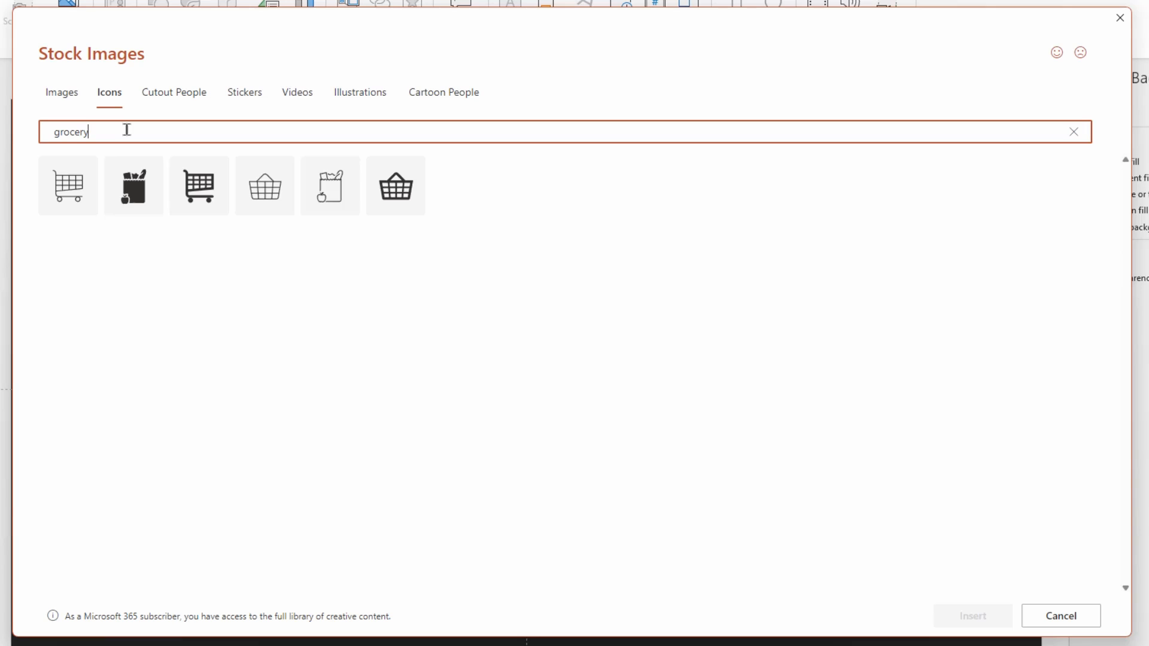
left_click(133, 185)
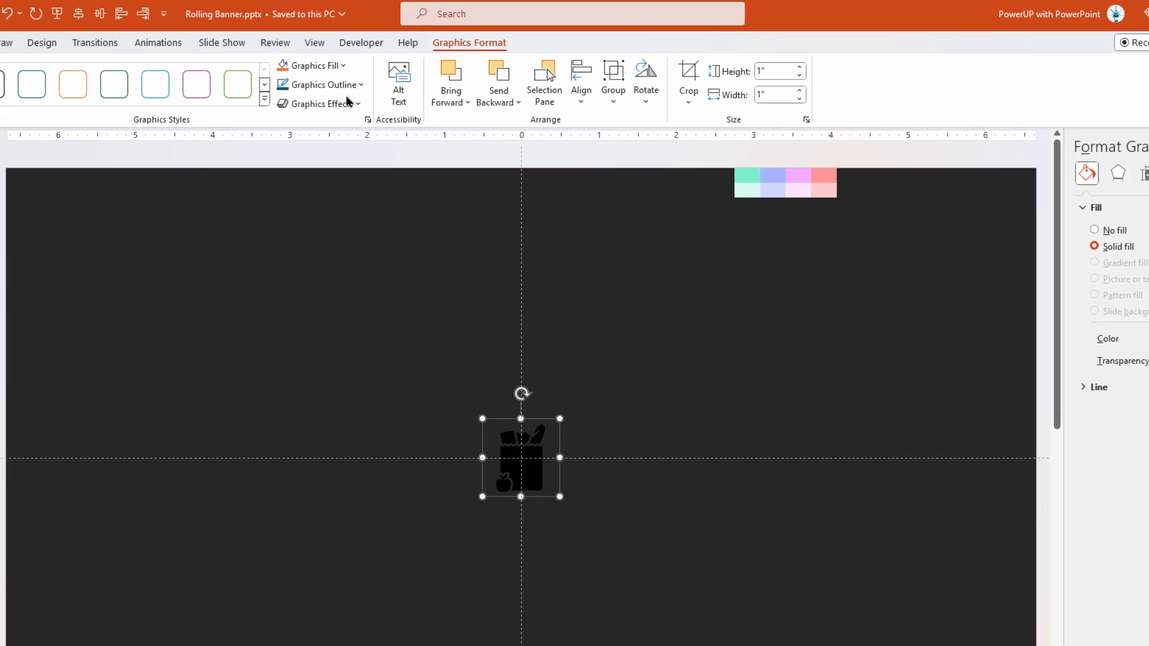
left_click(309, 65)
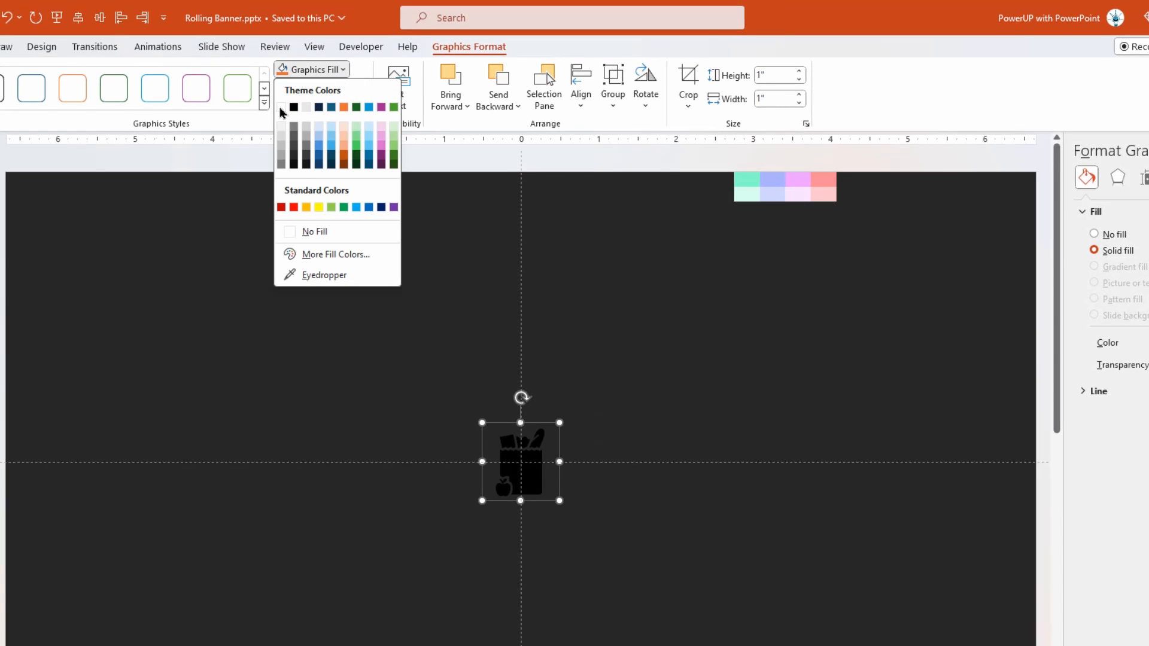
left_click(295, 107)
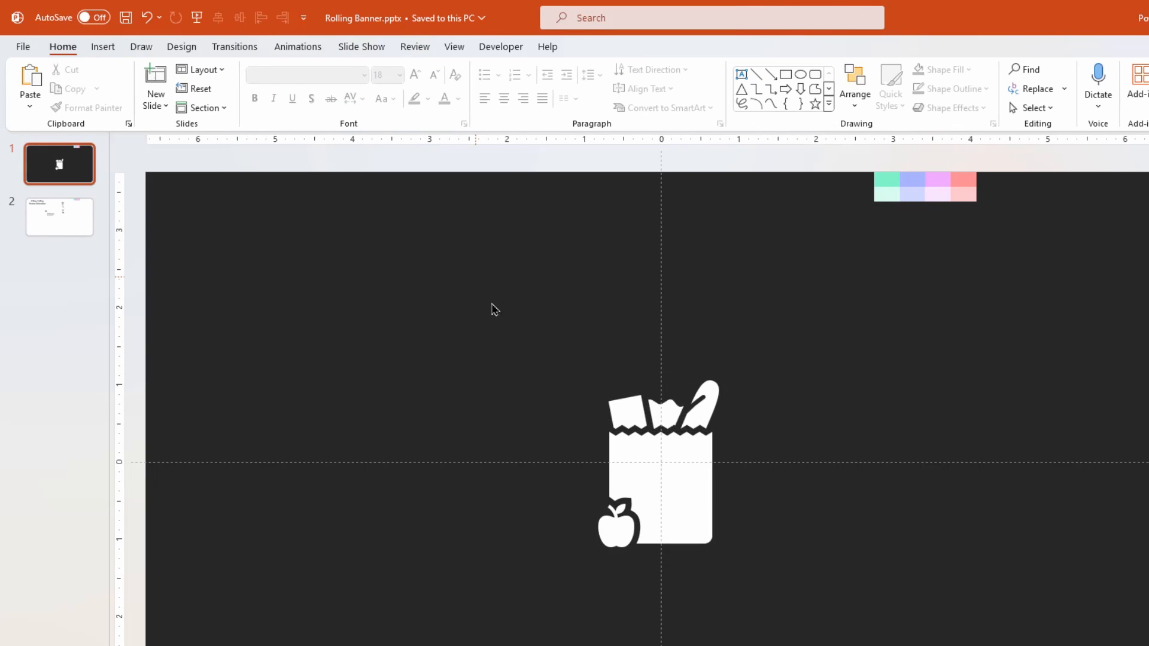
Step: Select the grocery bag and draw a rectangle covering its zigzag top
left_click(663, 411)
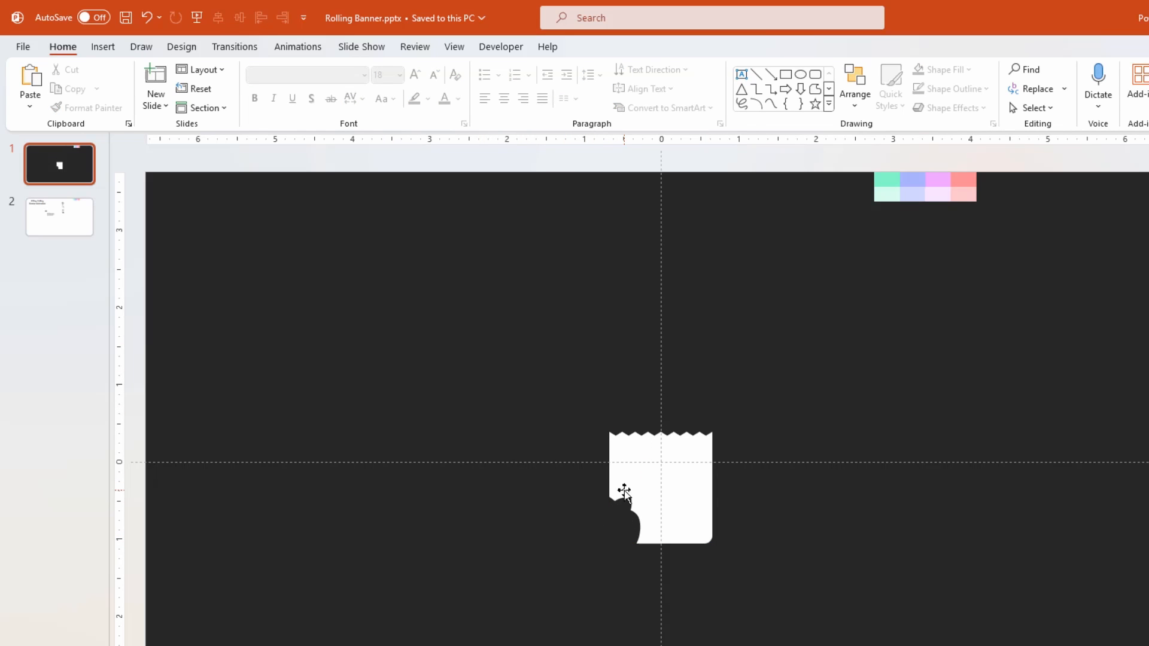
left_click(102, 47)
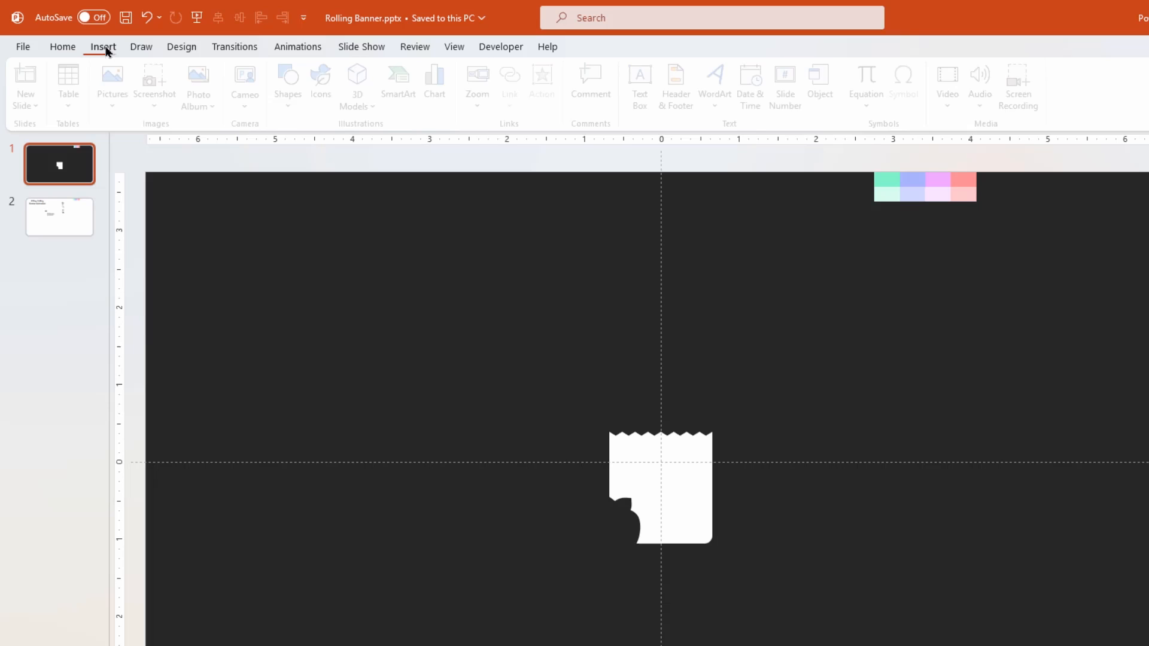
left_click(292, 84)
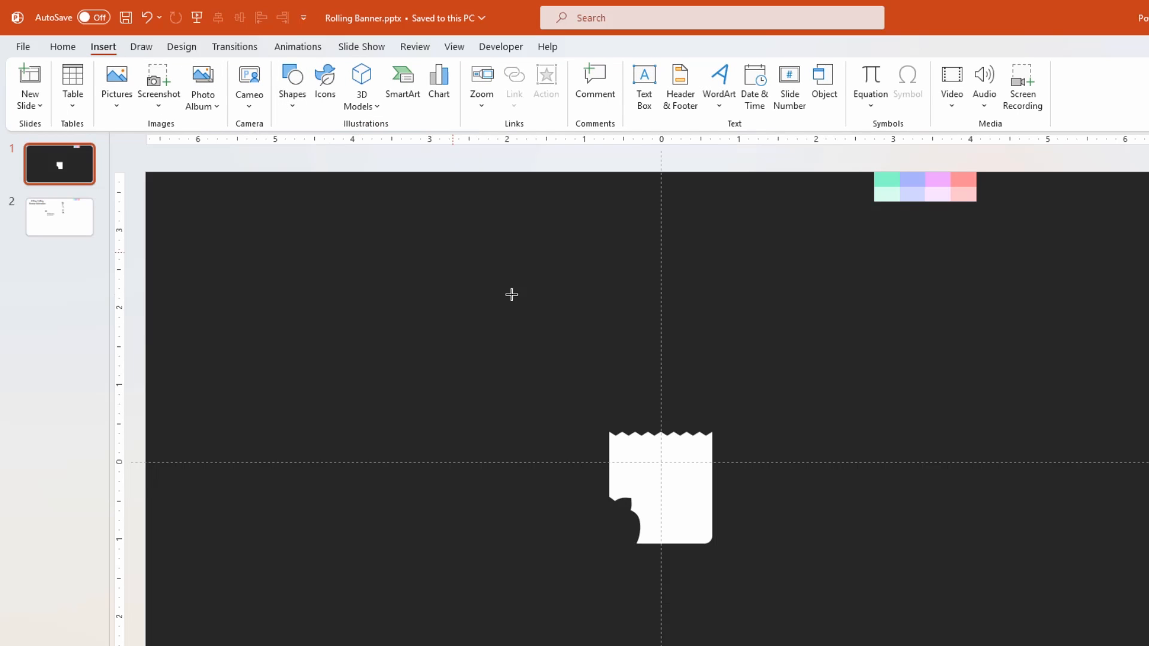
left_click_drag(567, 393, 729, 449)
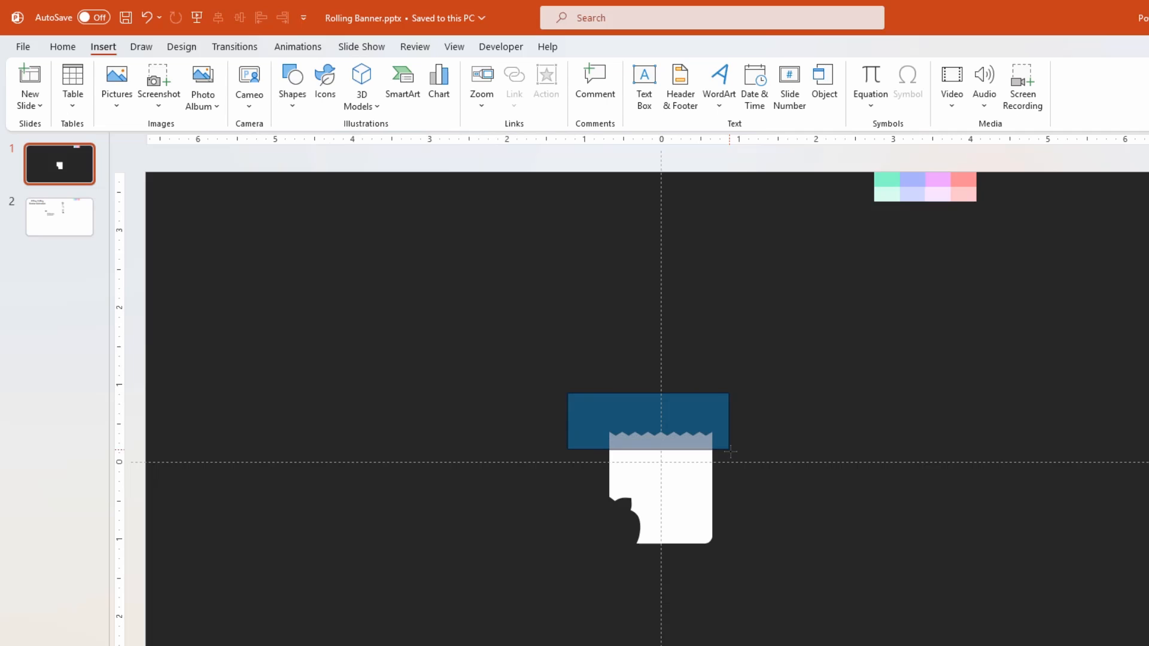
Step: Intersect the rectangle with the bag to keep only the zigzag strip, then move it higher
left_click(648, 422)
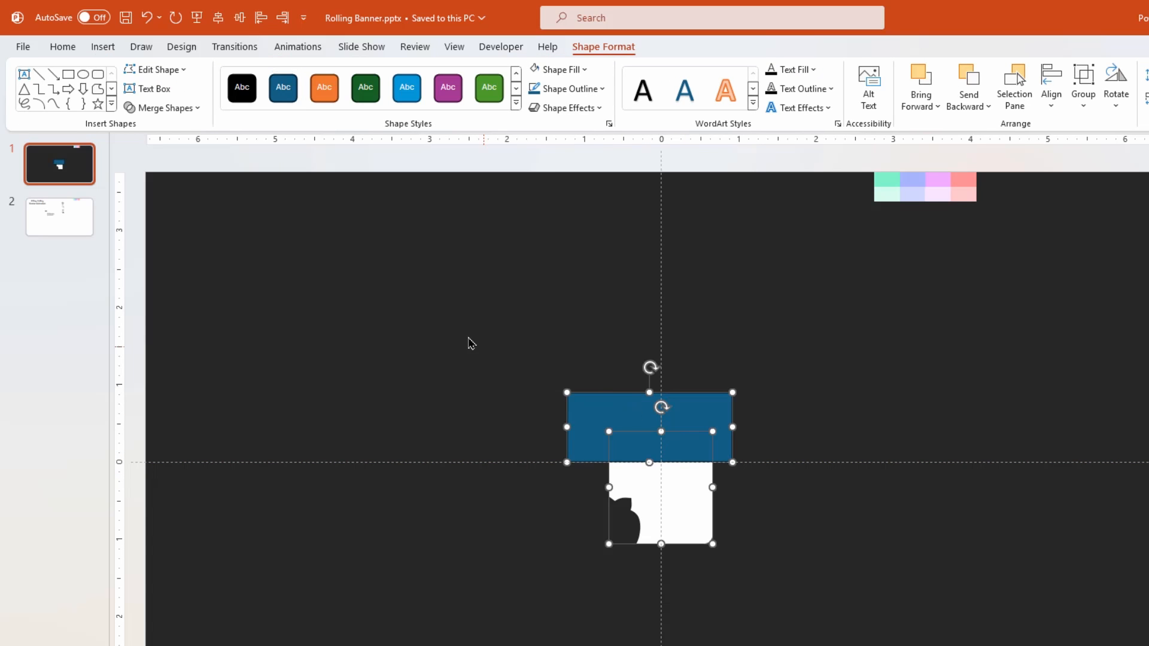
left_click(161, 108)
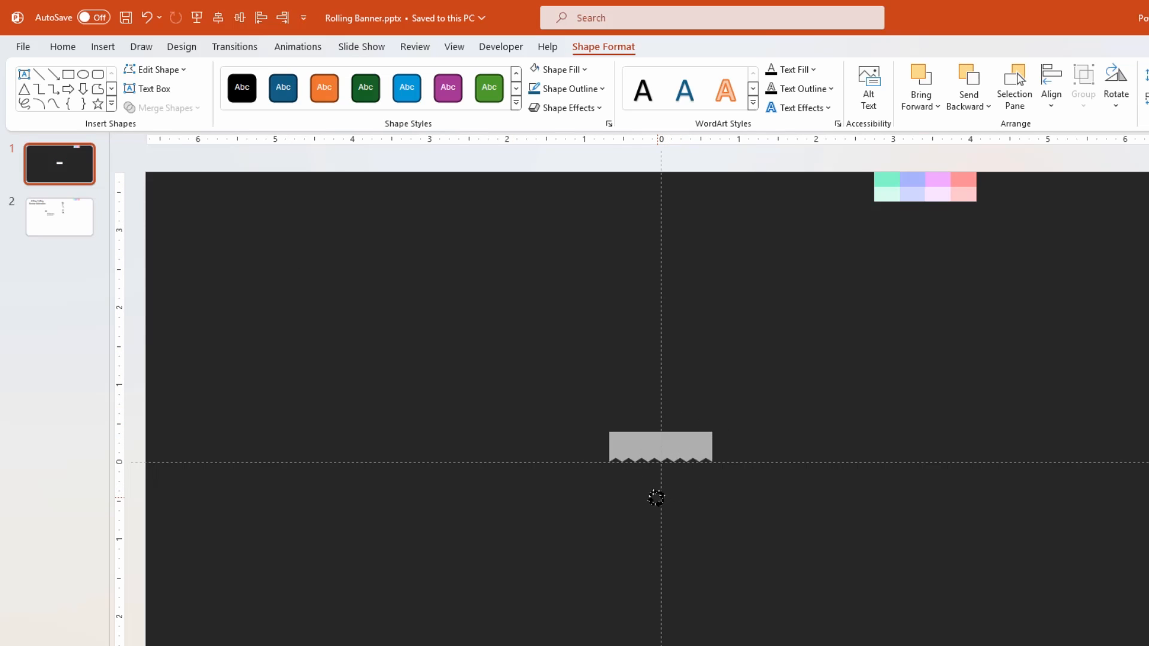
left_click_drag(659, 446, 660, 341)
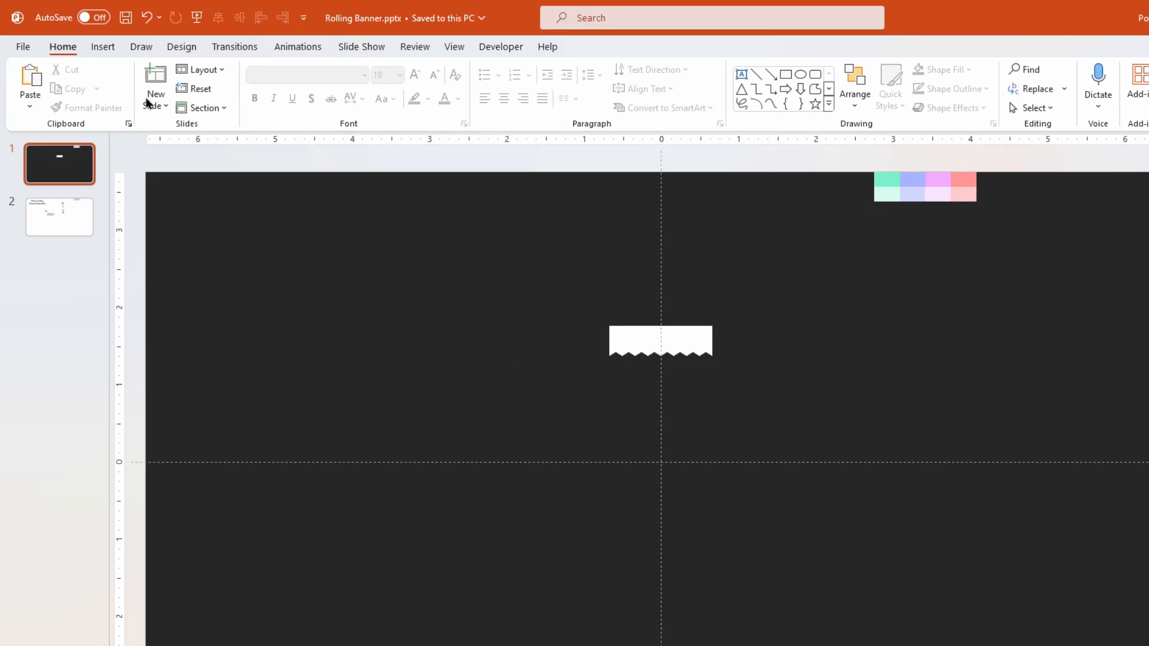
Step: Draw a blue rectangle and move the zigzag strip onto its top edge
left_click(102, 47)
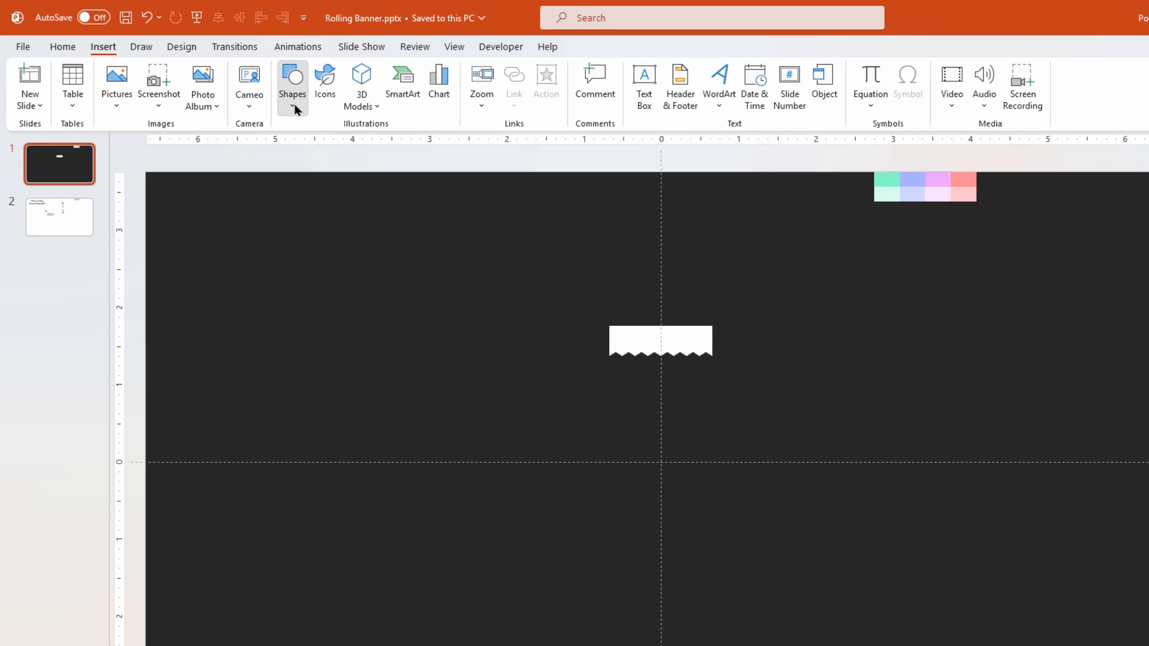
left_click(292, 84)
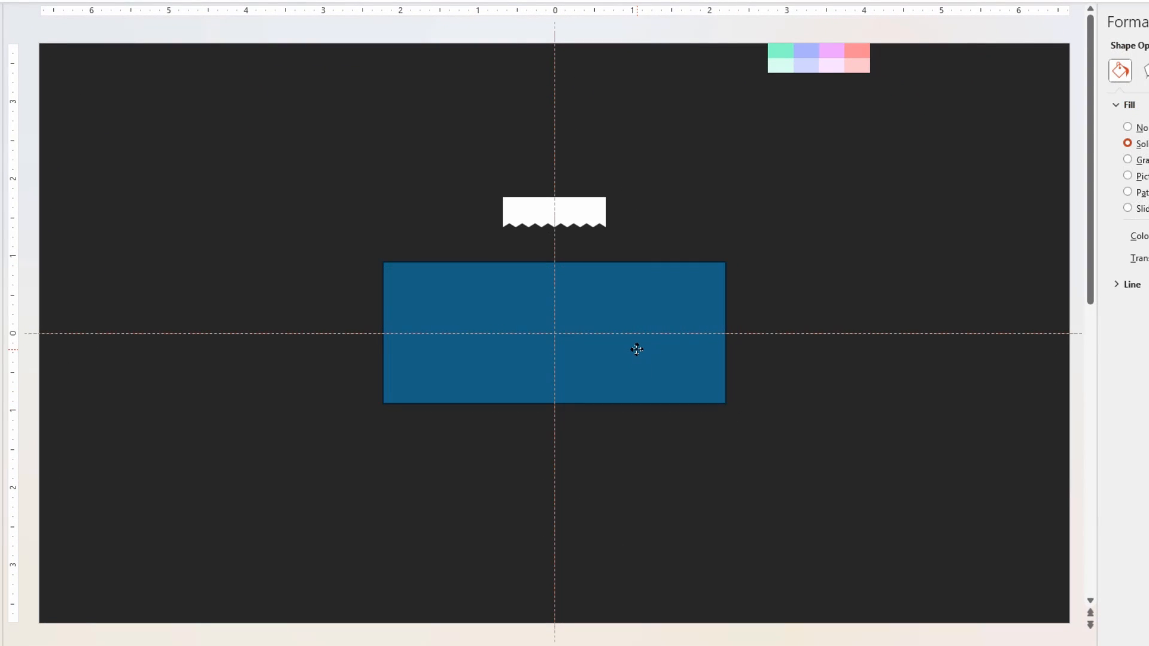
right_click(553, 214)
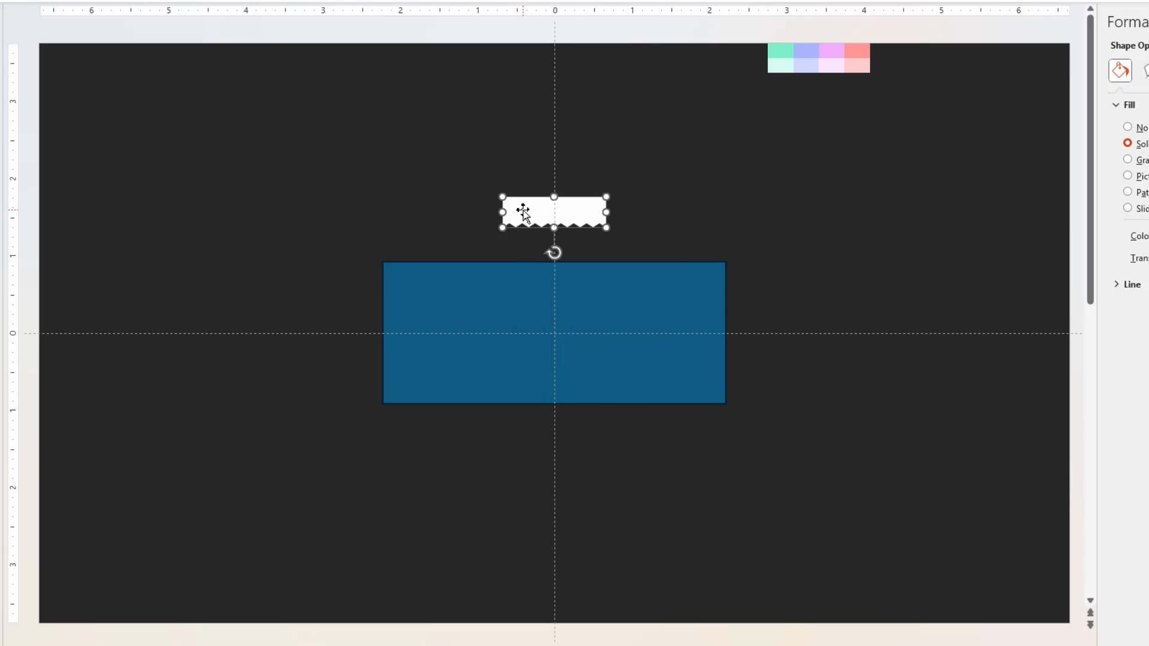
left_click_drag(553, 213, 423, 255)
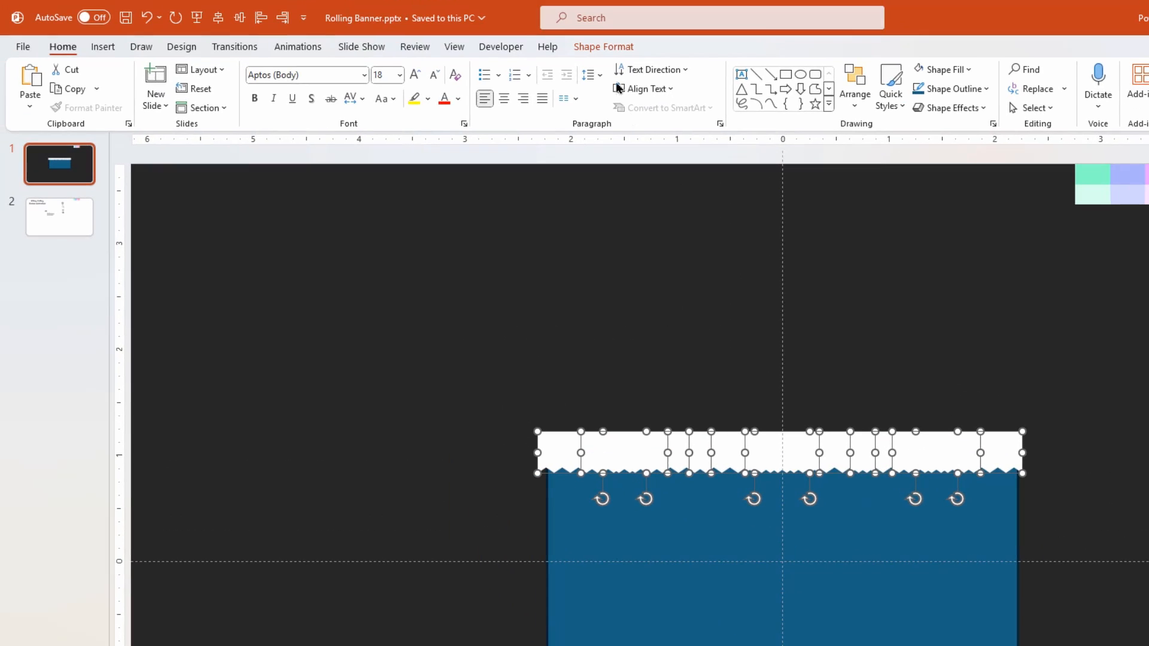
Step: Union the strip copies with the rectangle into one torn-edged shape and duplicate it
left_click(603, 47)
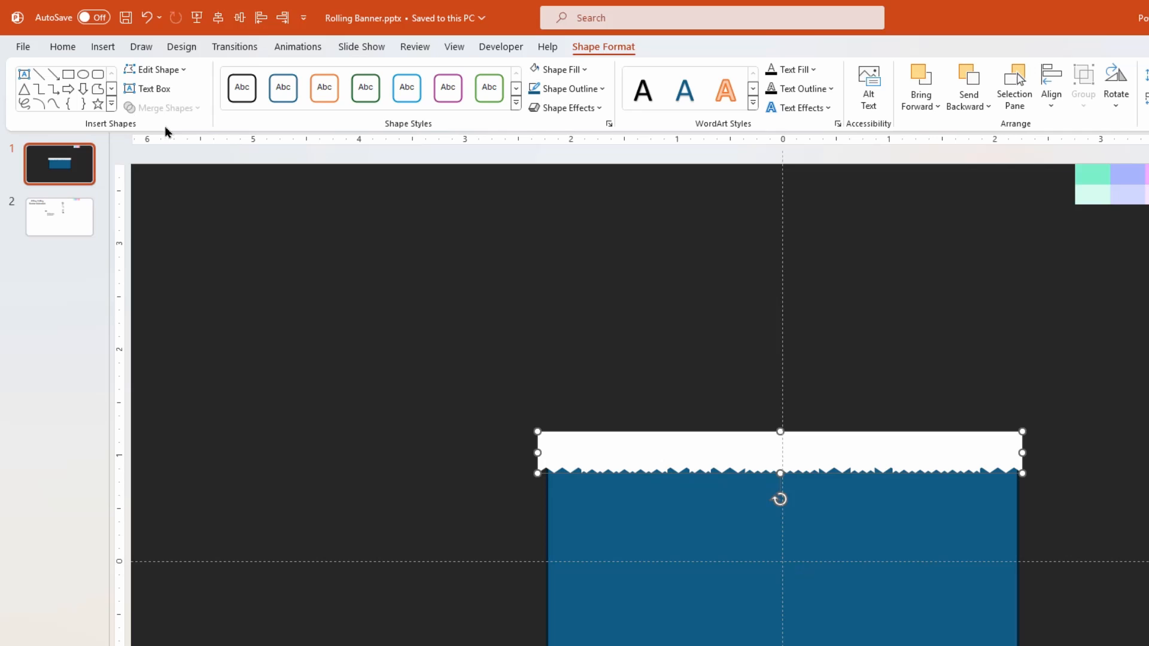
left_click(616, 521)
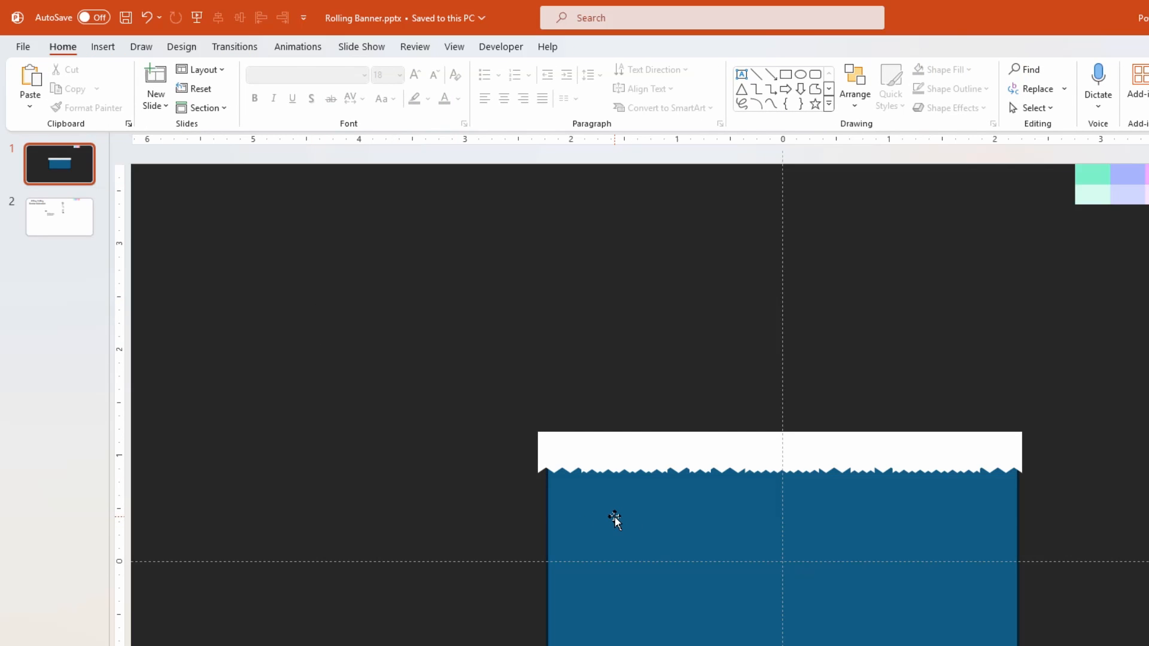
left_click(615, 521)
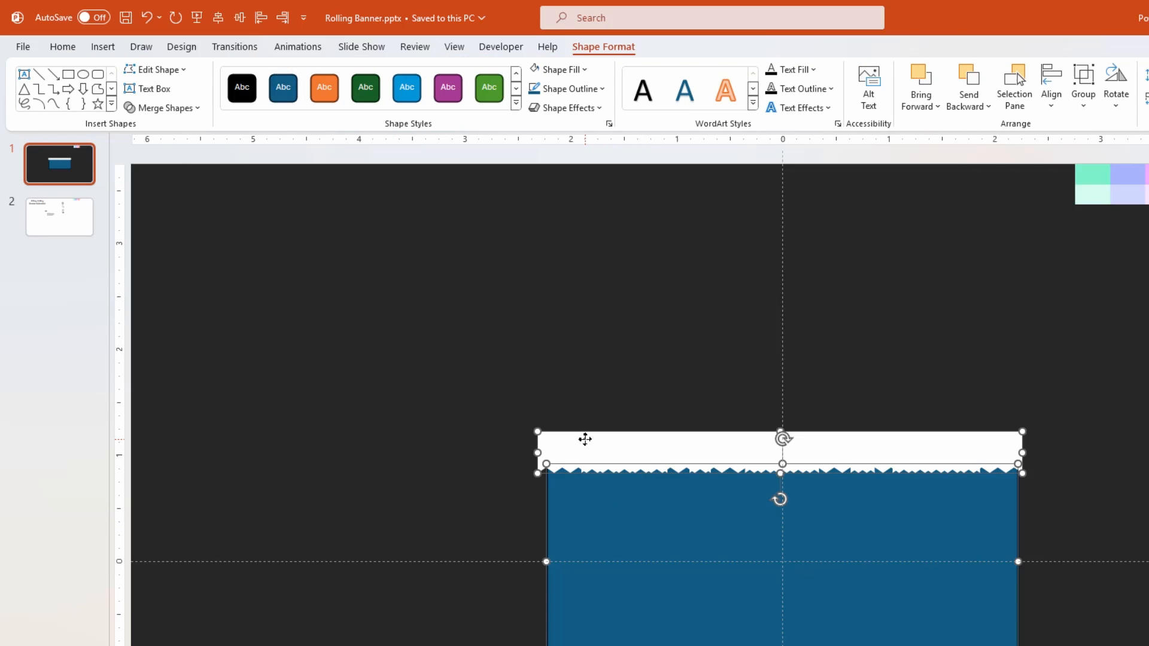
left_click(161, 108)
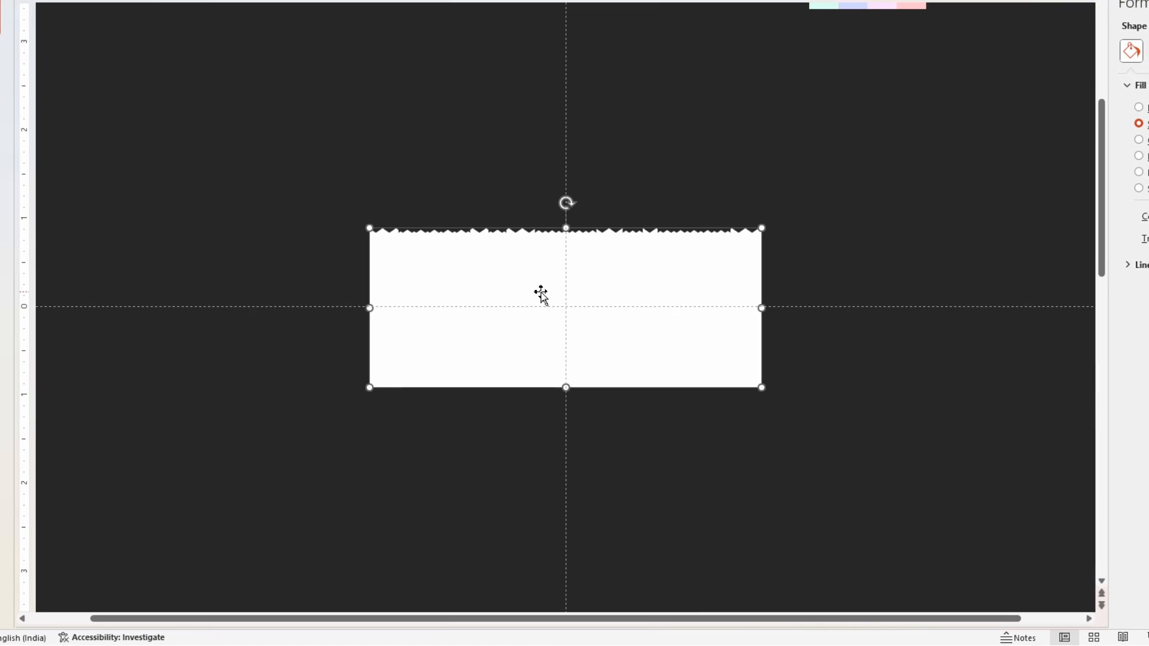
key("ctrl+d")
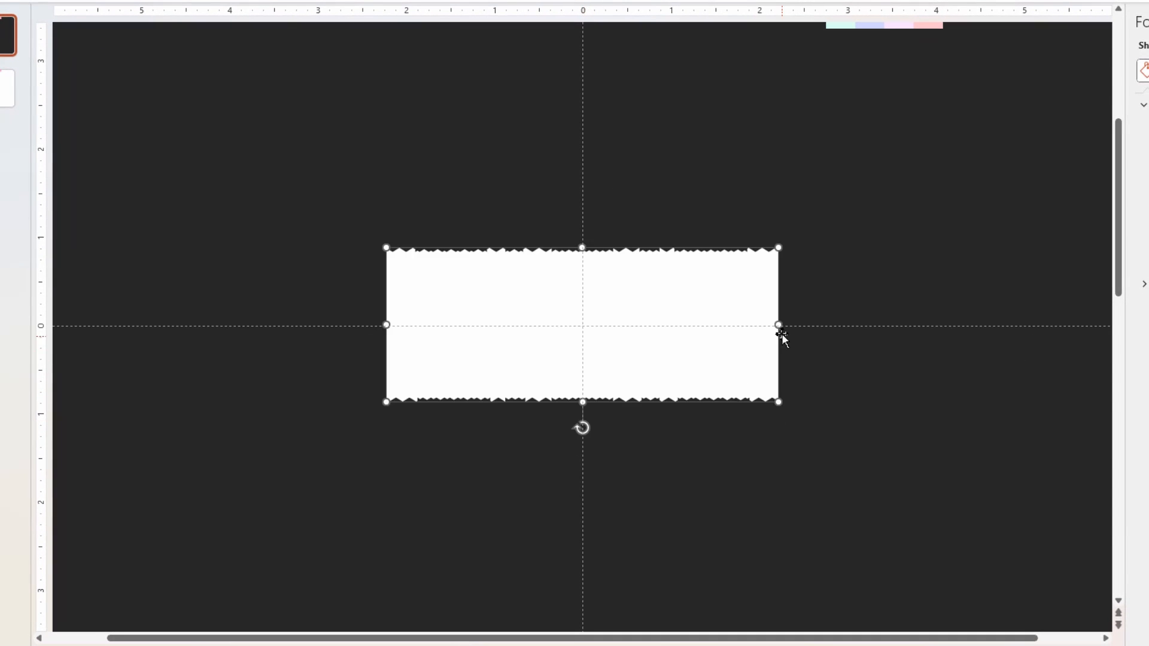
Step: Move the torn rectangle toward the slide top and fill it mint green
left_click_drag(782, 327, 614, 208)
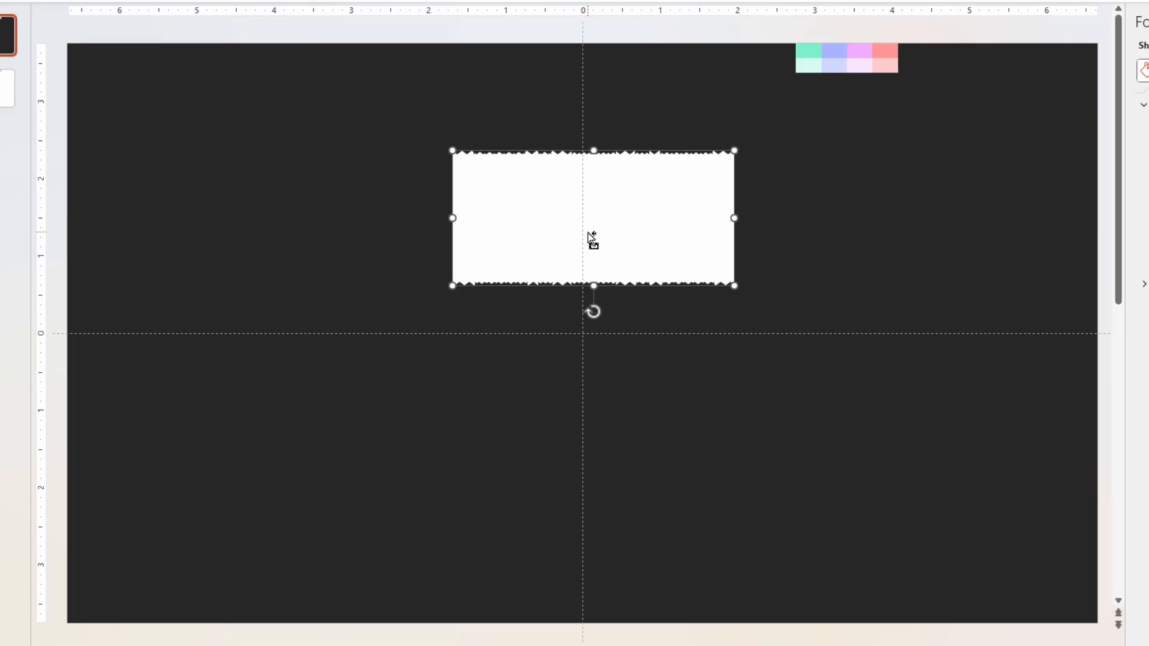
left_click(481, 69)
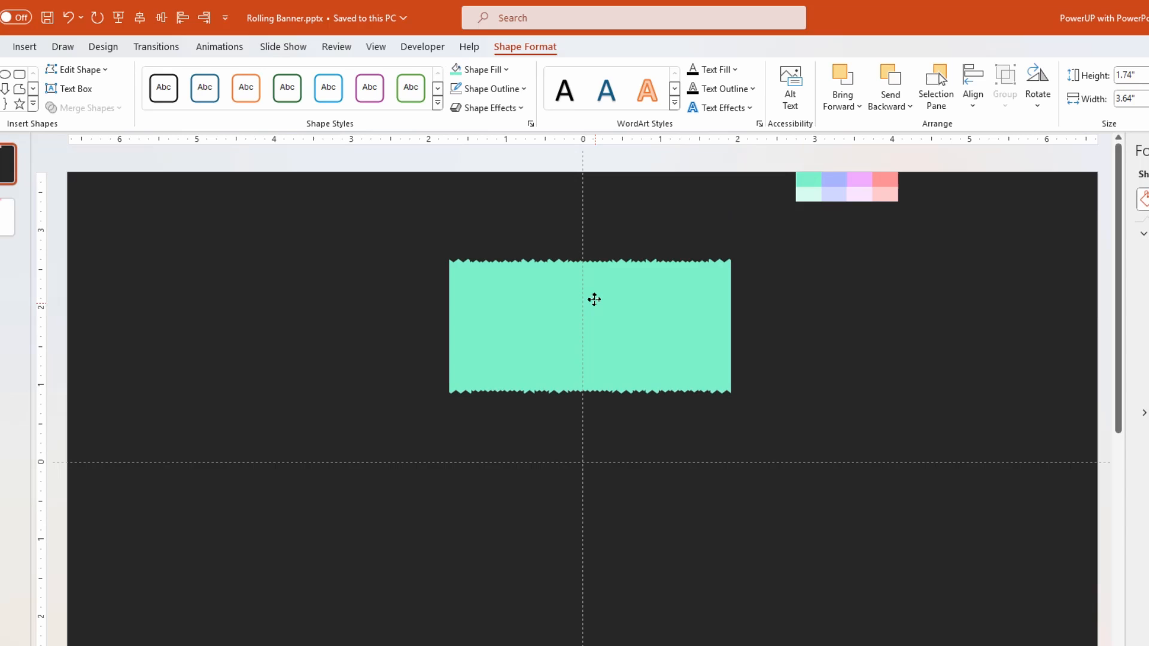
left_click(590, 326)
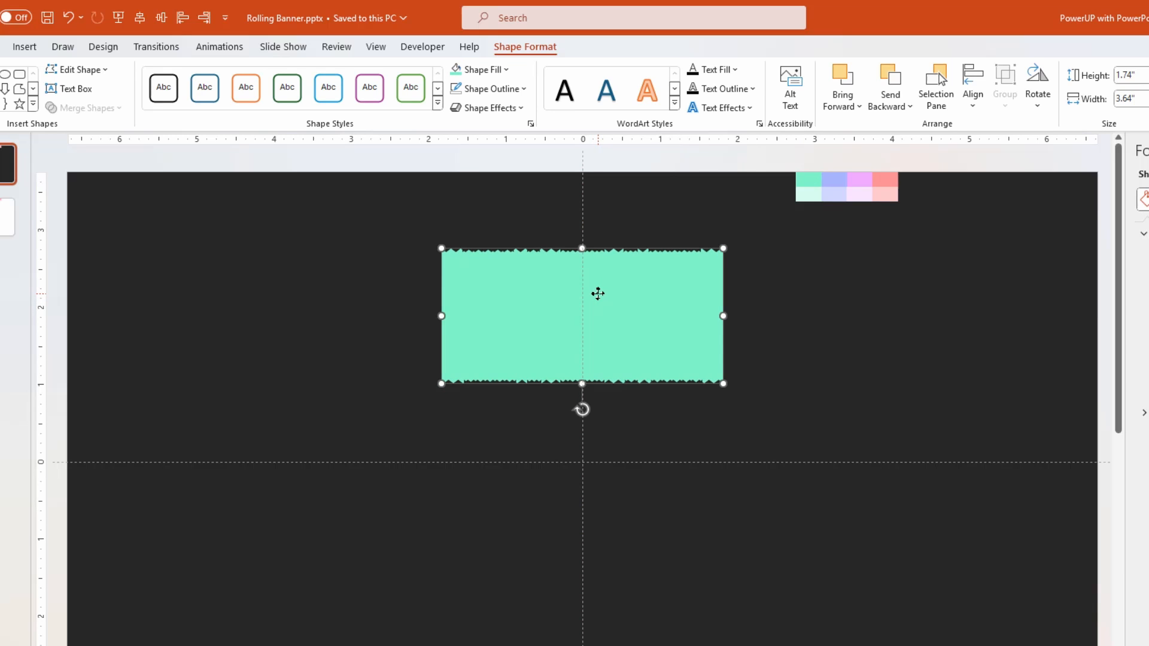
left_click(348, 254)
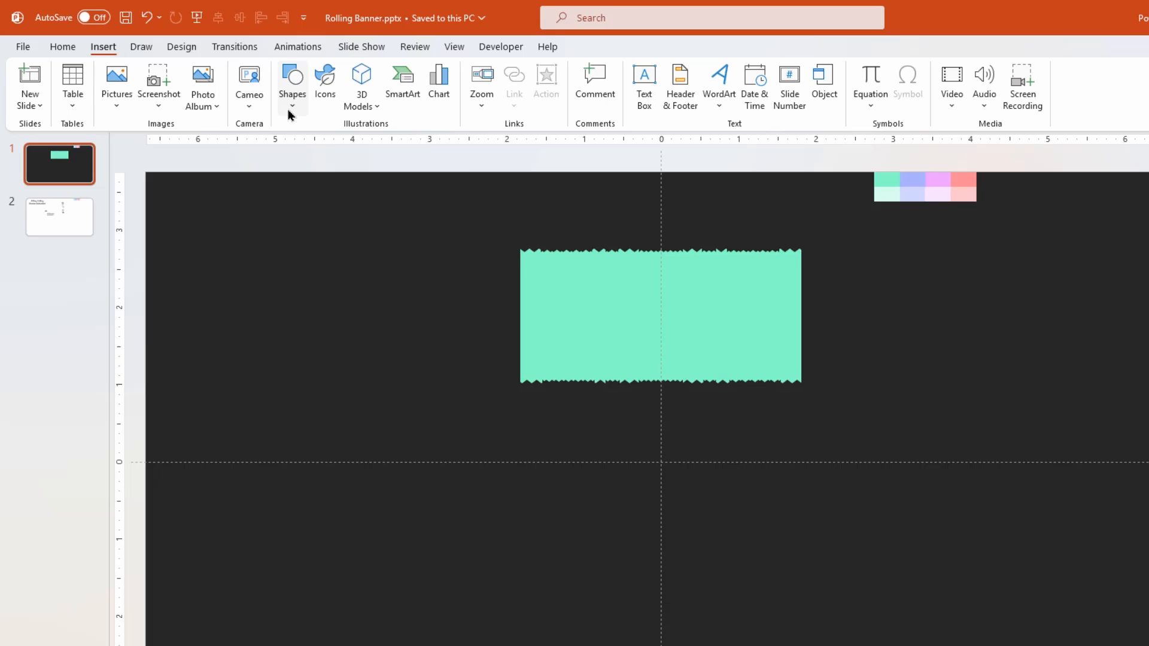
Step: Add a tall narrow cylinder and stand it against the banner's left edge
left_click(292, 82)
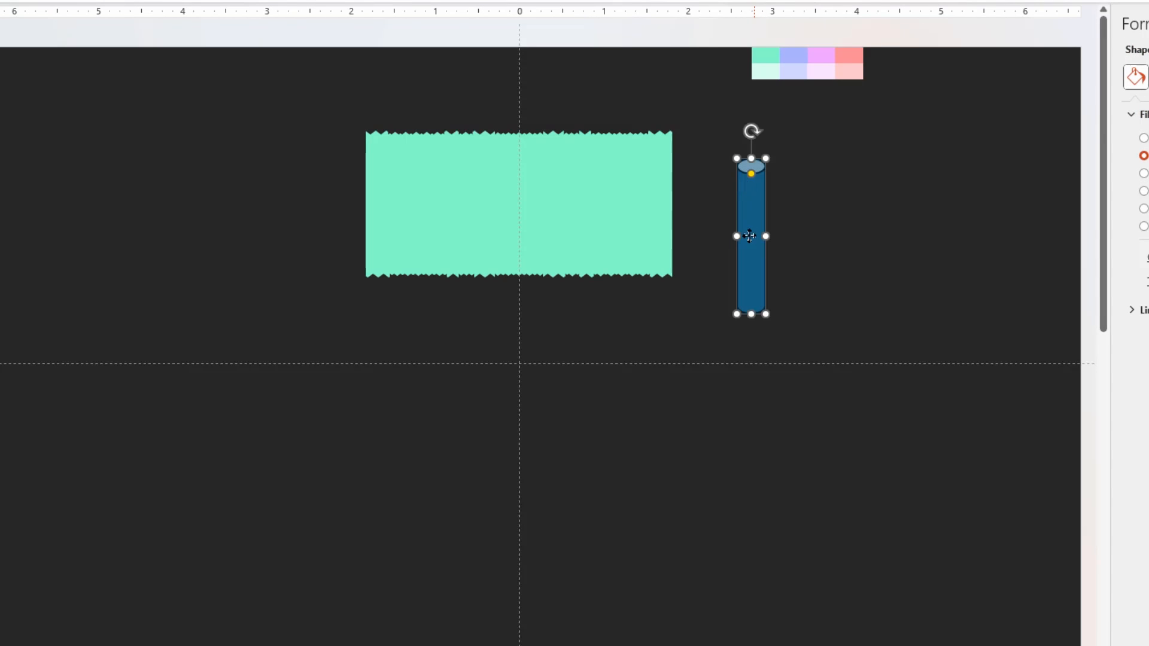
left_click_drag(750, 235, 365, 204)
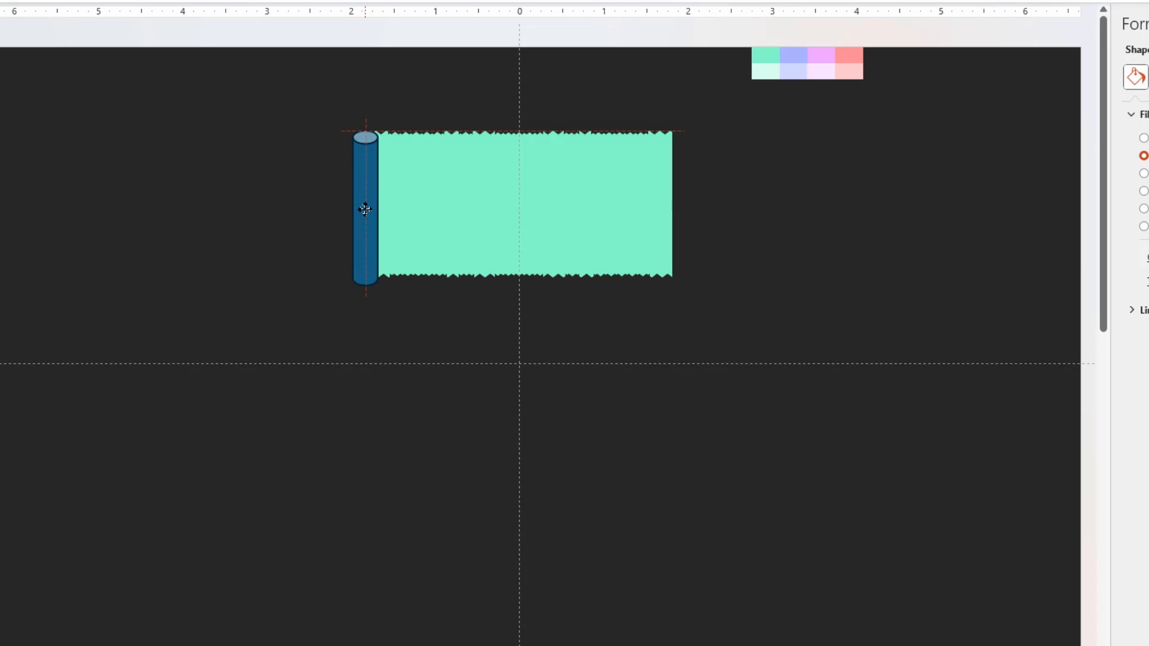
left_click(365, 209)
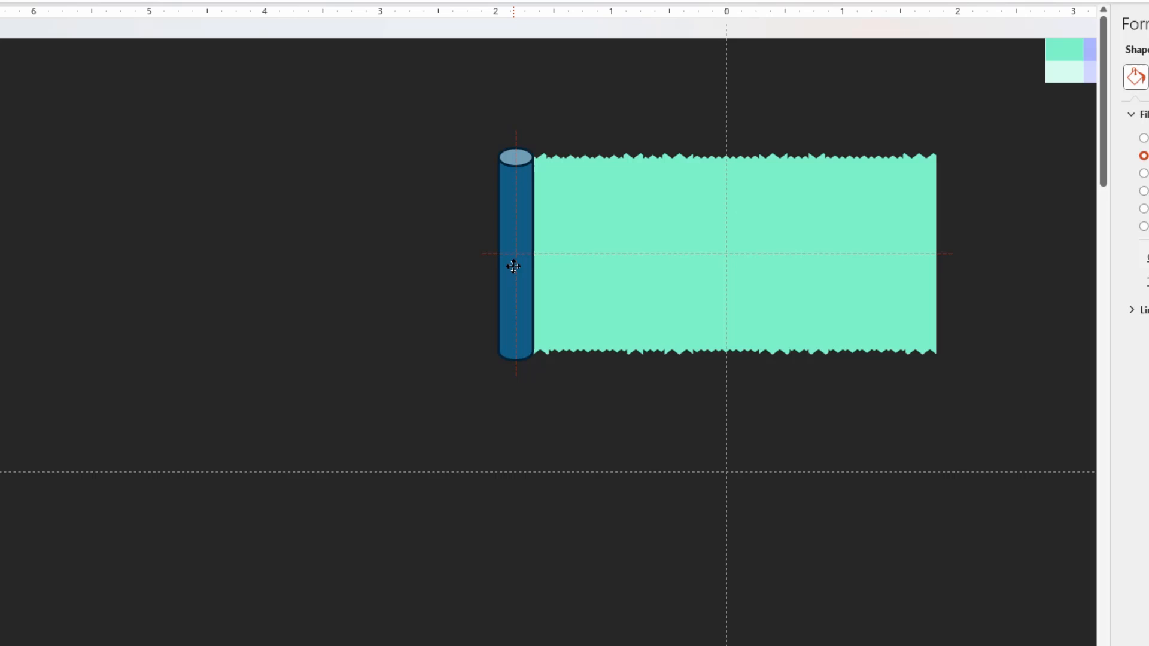
left_click(312, 96)
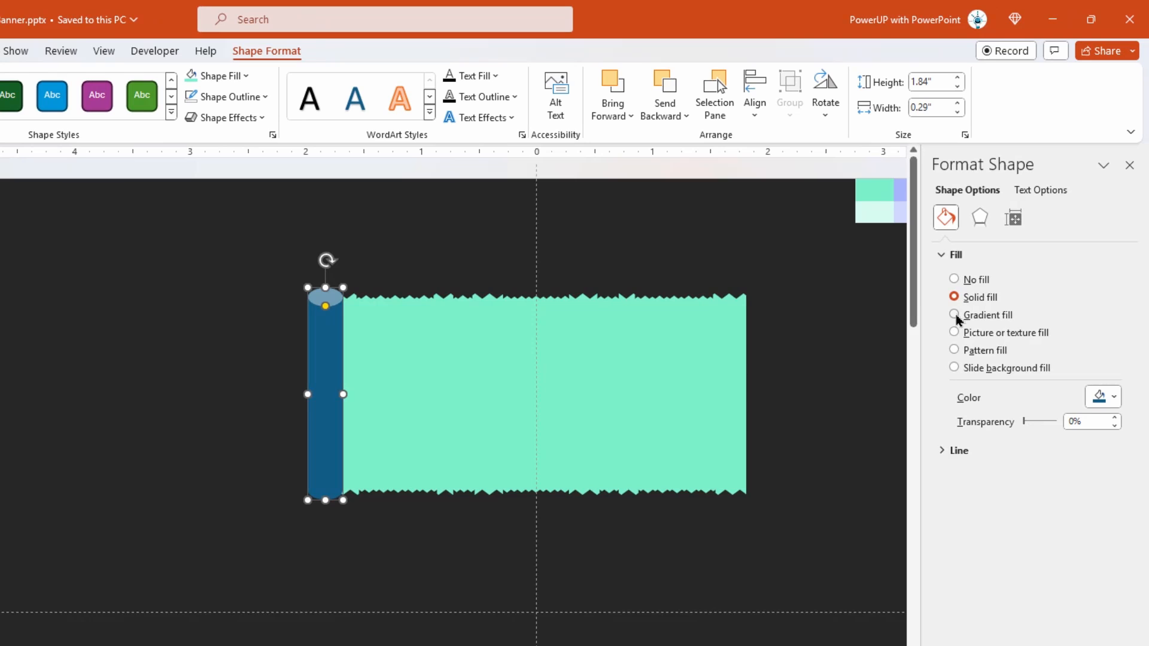
Step: Give the cylinder a linear gradient fill with mint colour stops
left_click(954, 315)
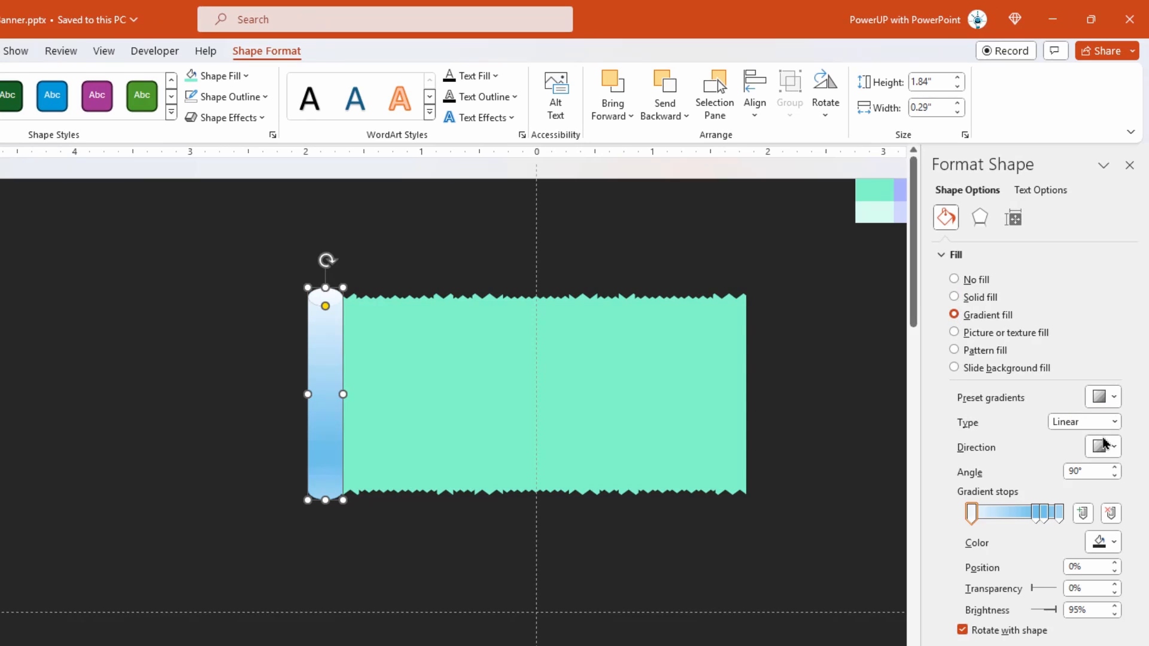
left_click(1111, 446)
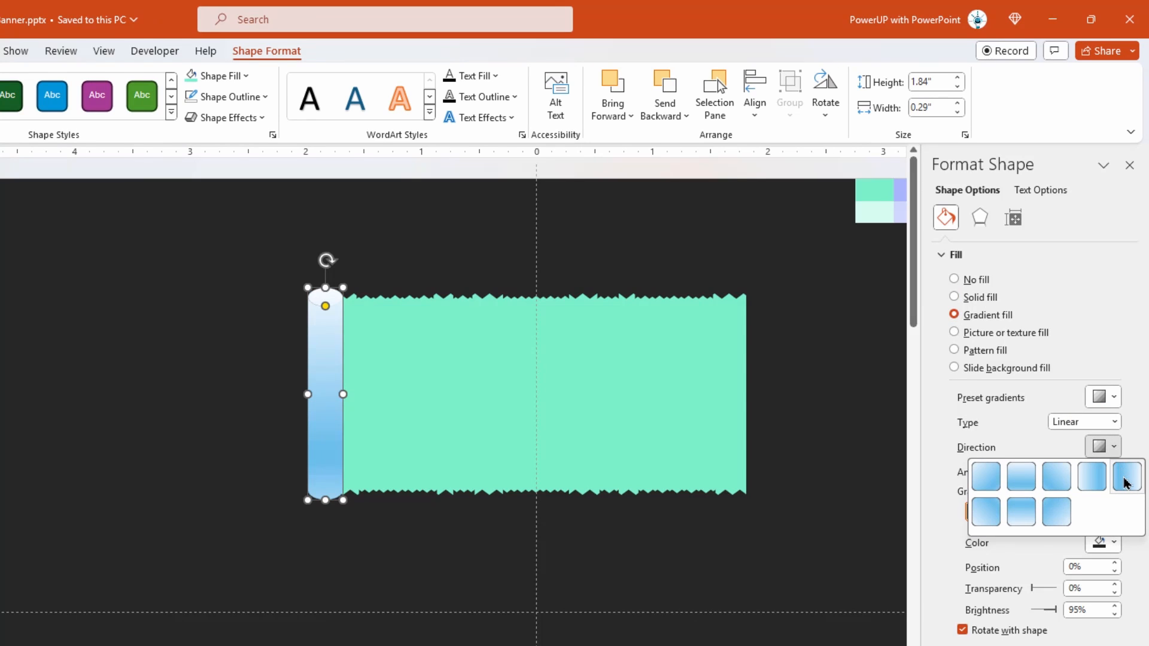
left_click(1127, 476)
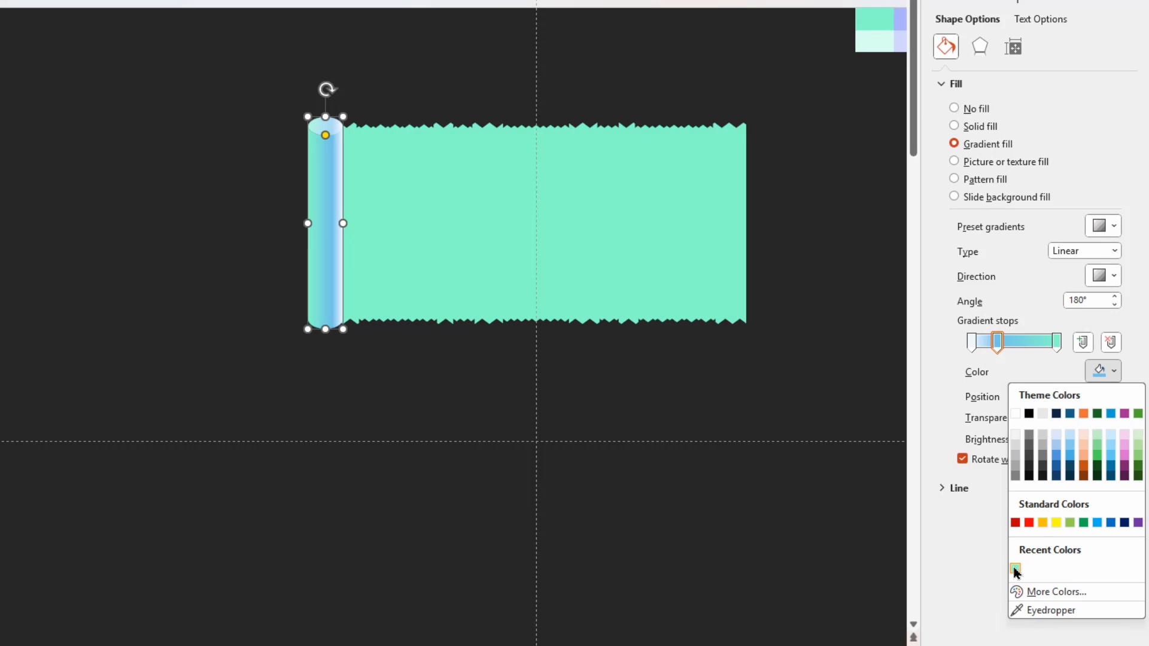
left_click(1016, 572)
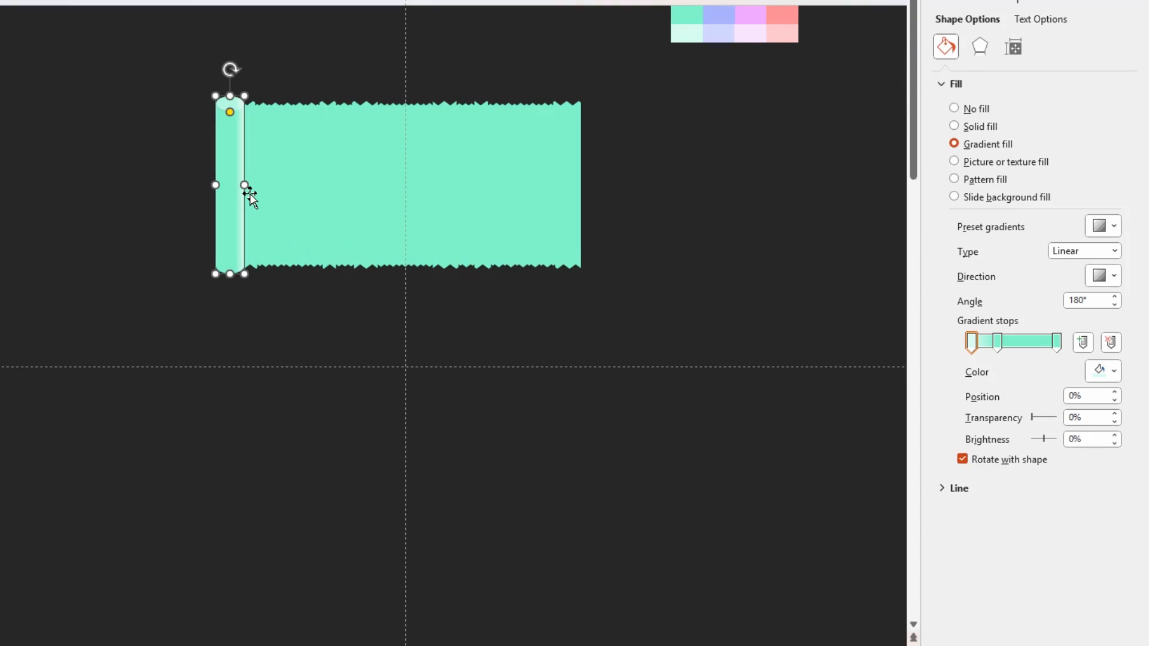
Step: Remove the roller's outline and copy it to the banner's right end to finish the scroll
left_click(276, 96)
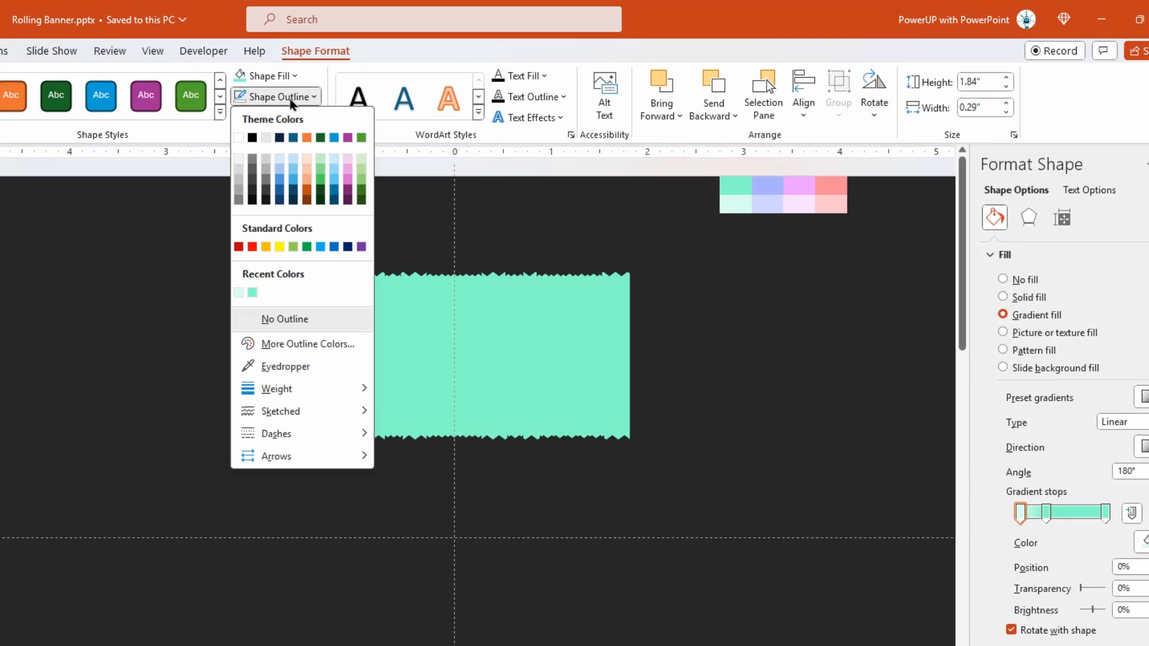
left_click(285, 318)
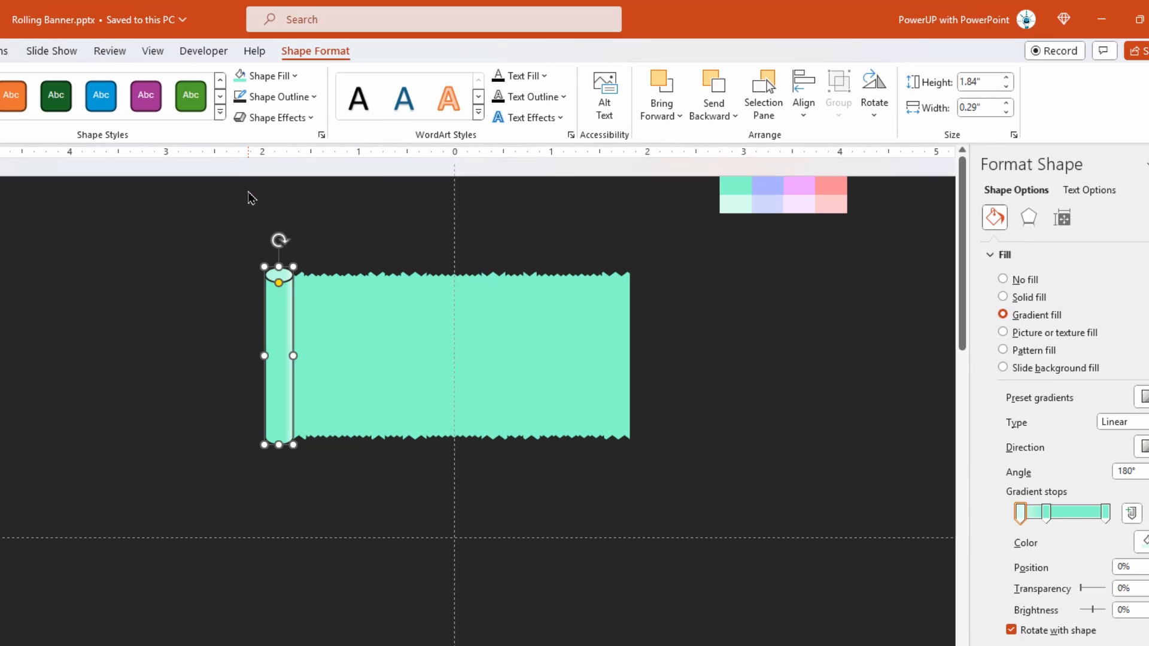
left_click(276, 96)
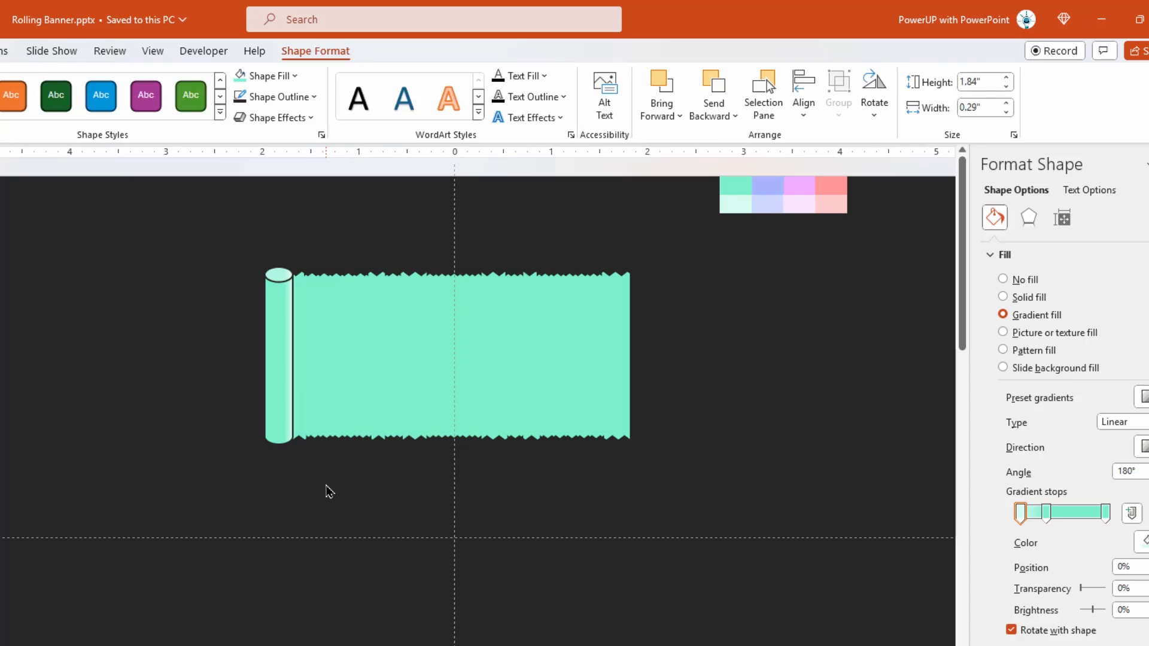
left_click(279, 356)
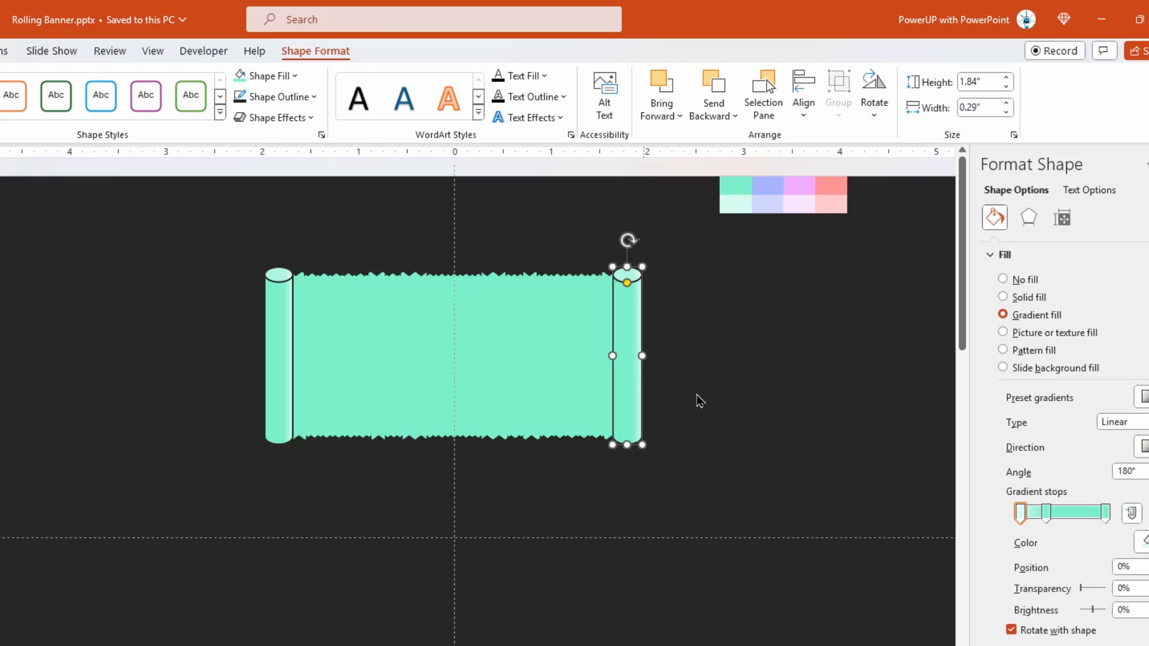
left_click(1113, 306)
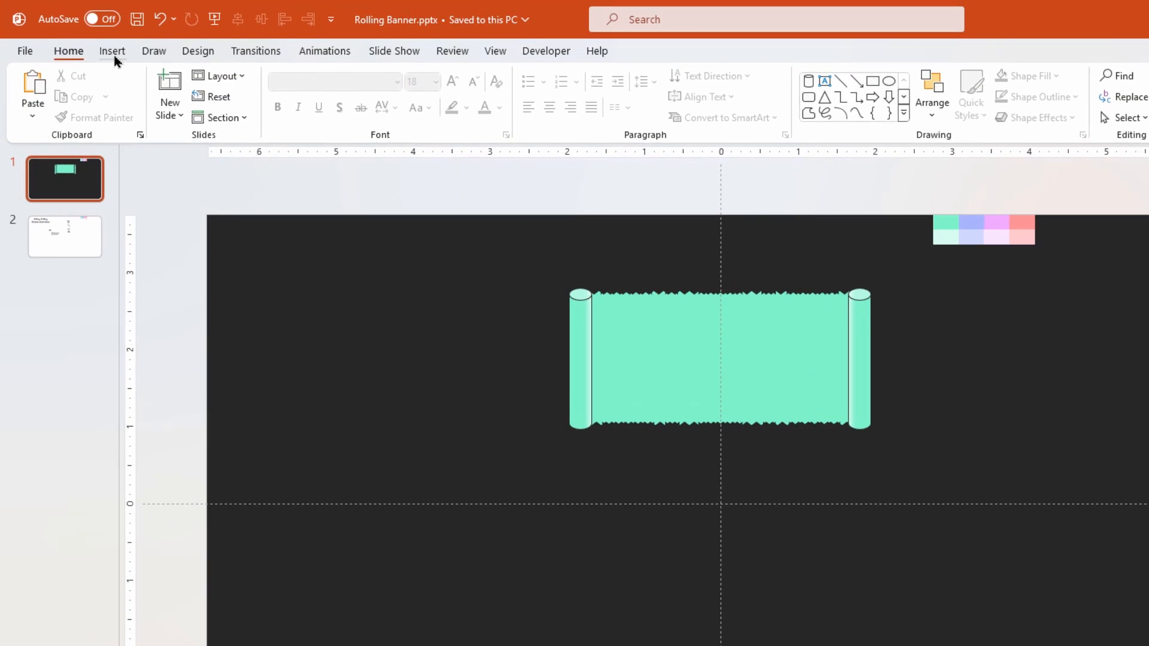
Step: Add a rectangle left of the banner with no line and slide background fill
left_click(319, 92)
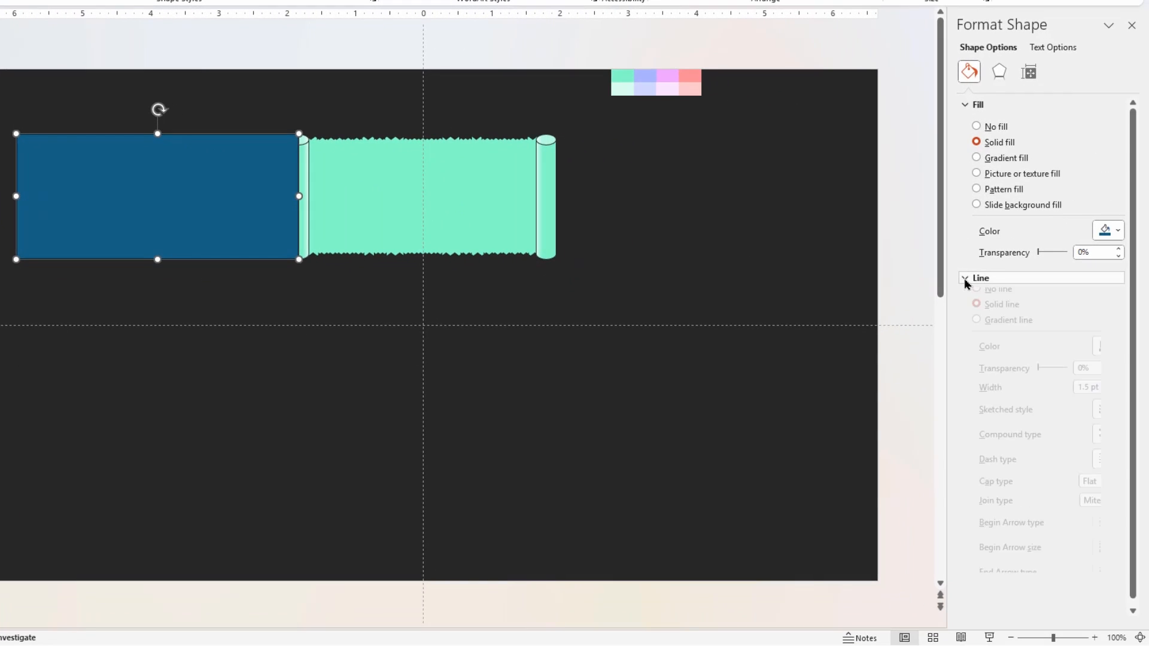
left_click(980, 277)
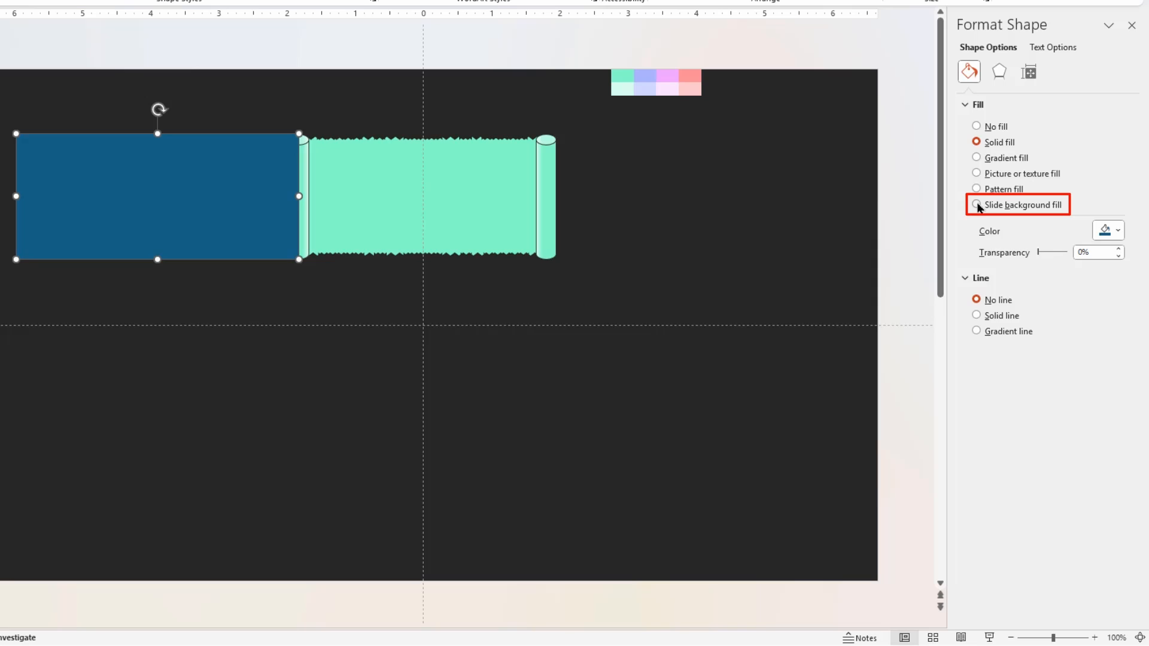
left_click(976, 205)
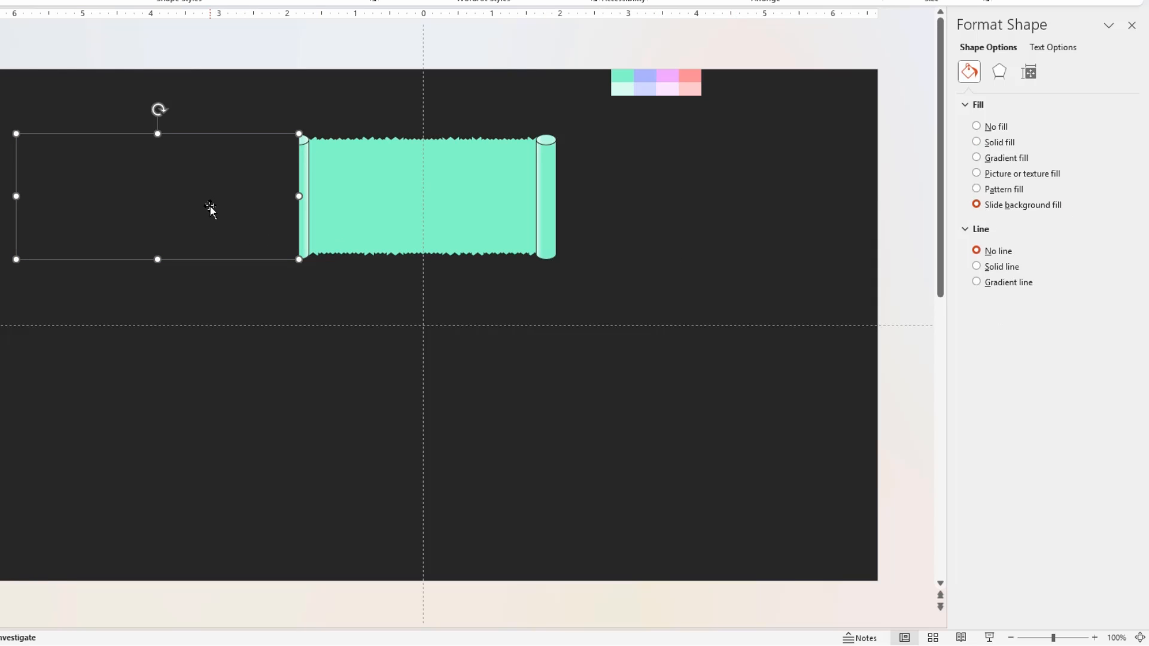
right_click(211, 207)
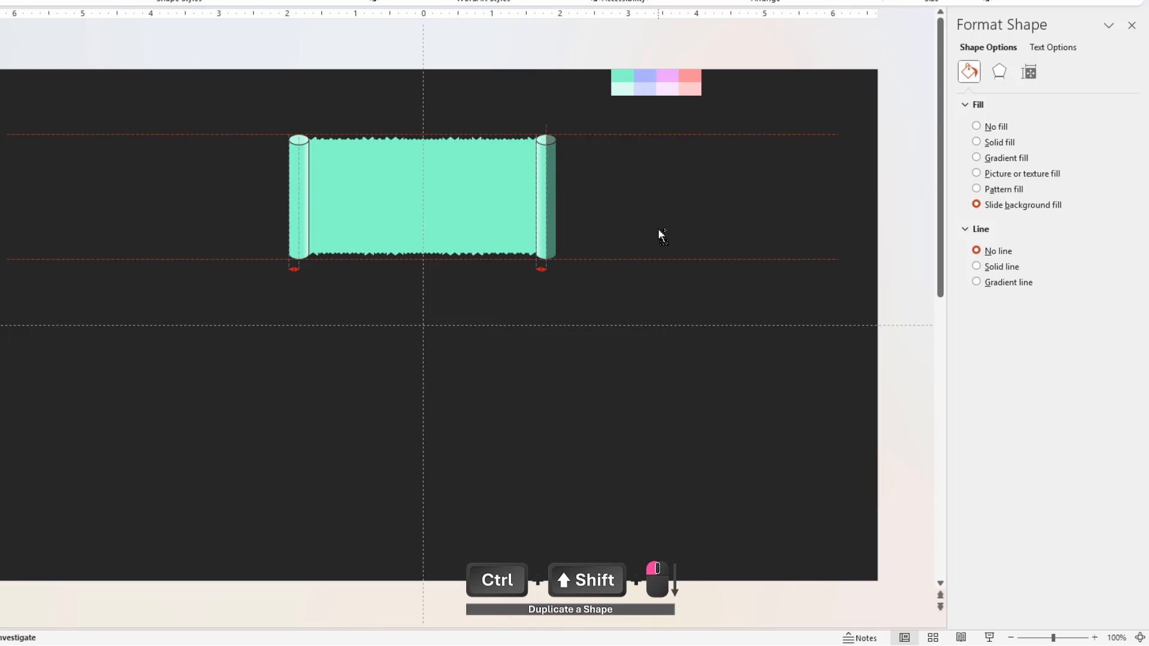
Step: Duplicate the invisible masking rectangle to the banner's right side
right_click(659, 235)
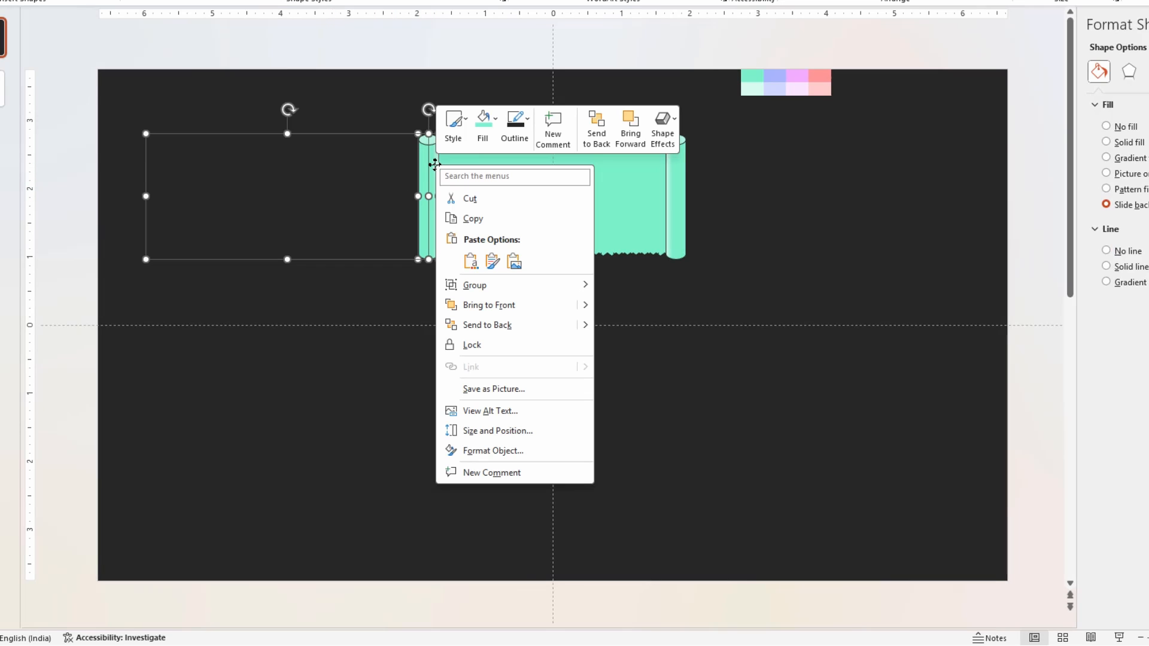
left_click(1105, 126)
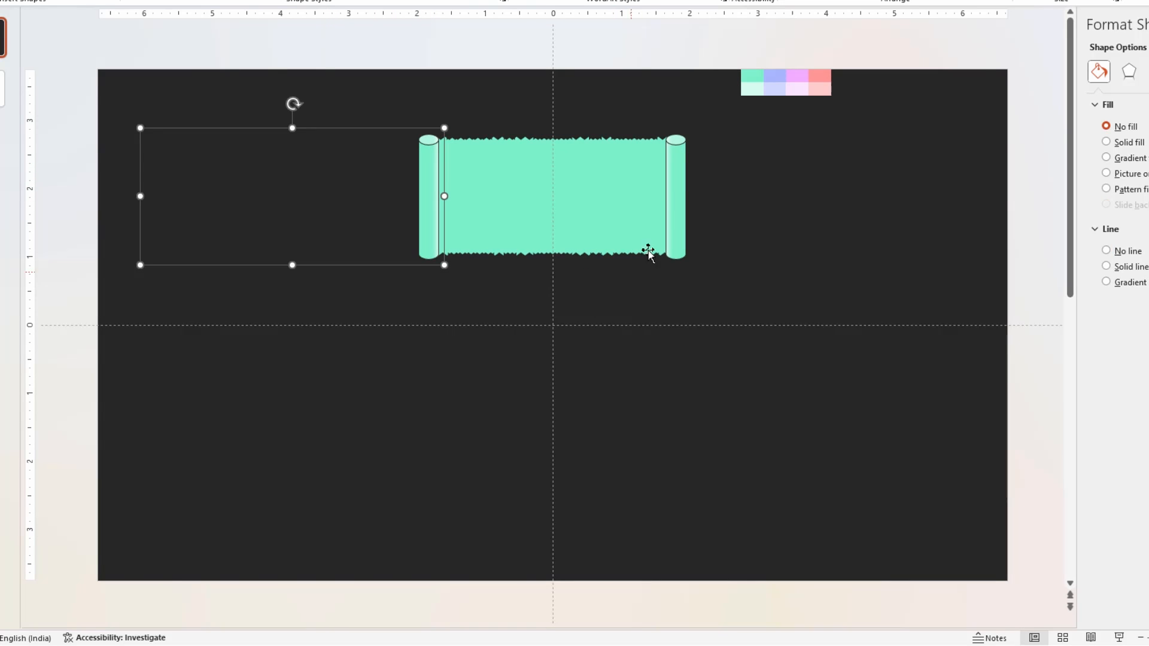
right_click(649, 252)
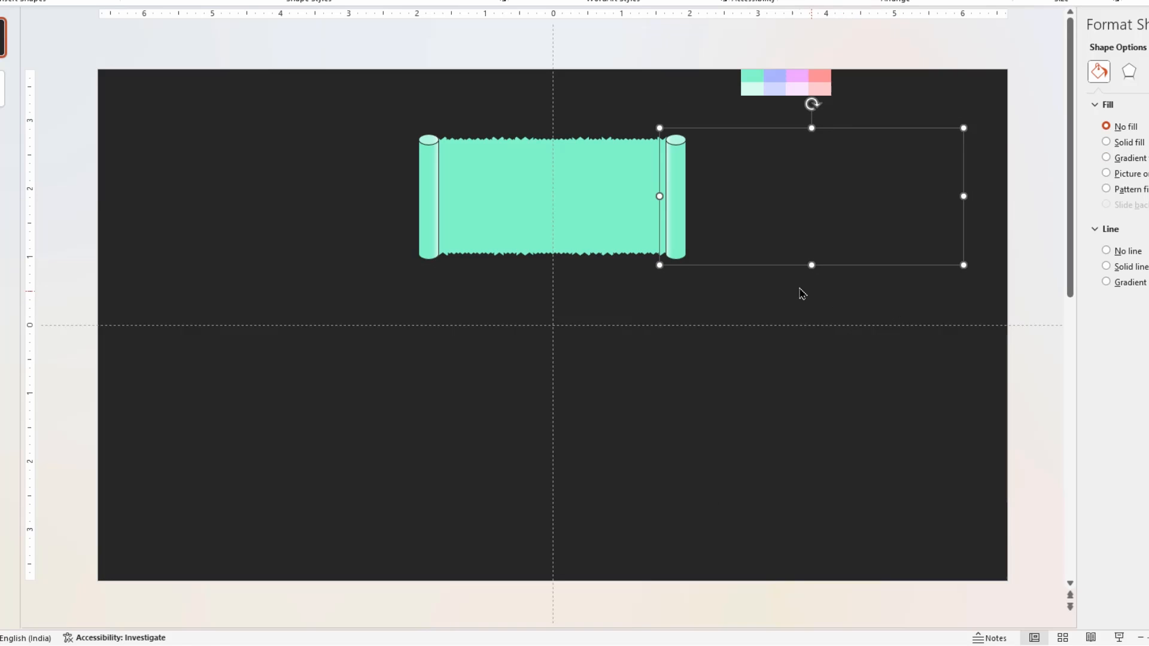
mouse_move(357, 171)
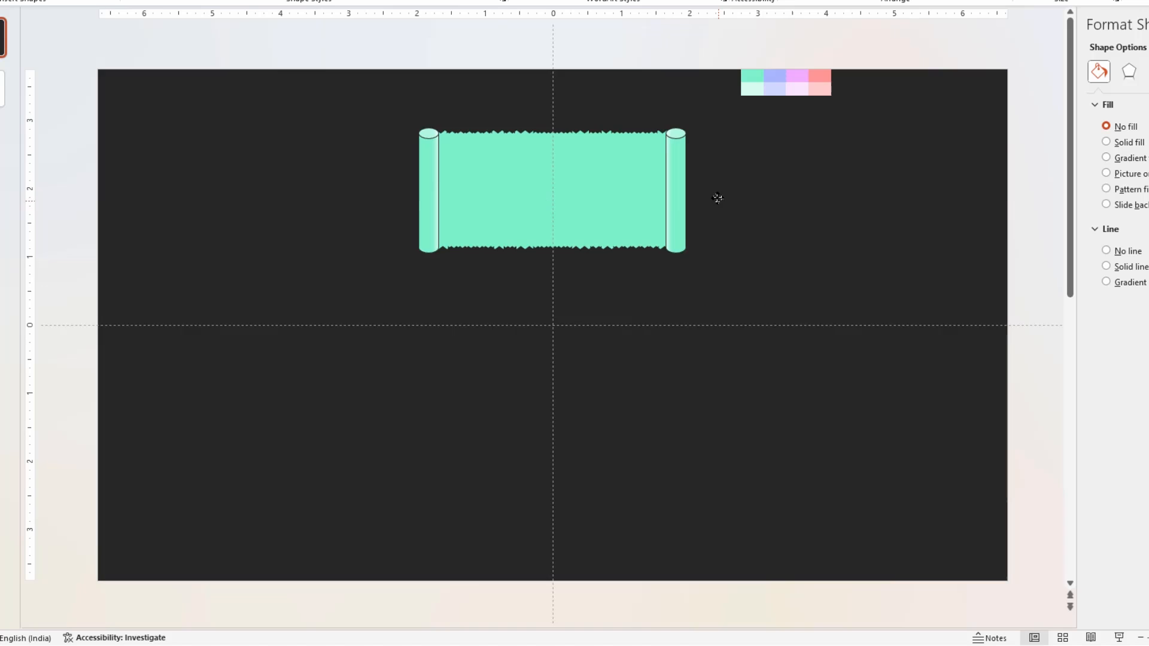
Step: Group the banner with its masks using Ctrl+G and duplicate the group down the slide
left_click(552, 189)
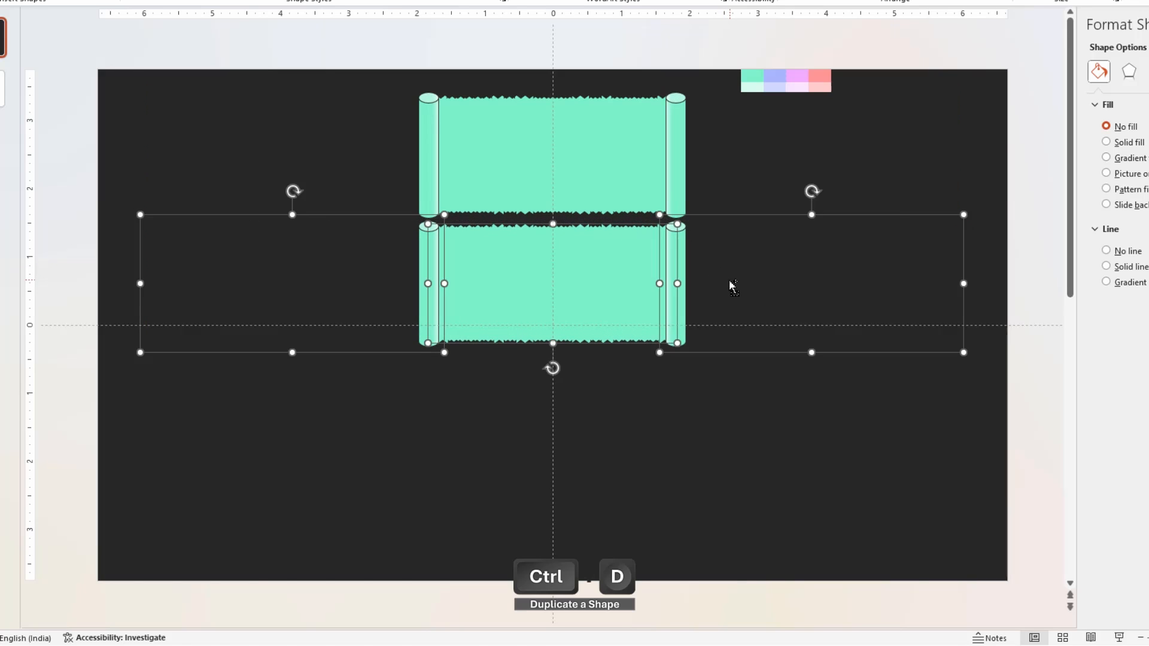
key("ctrl+d")
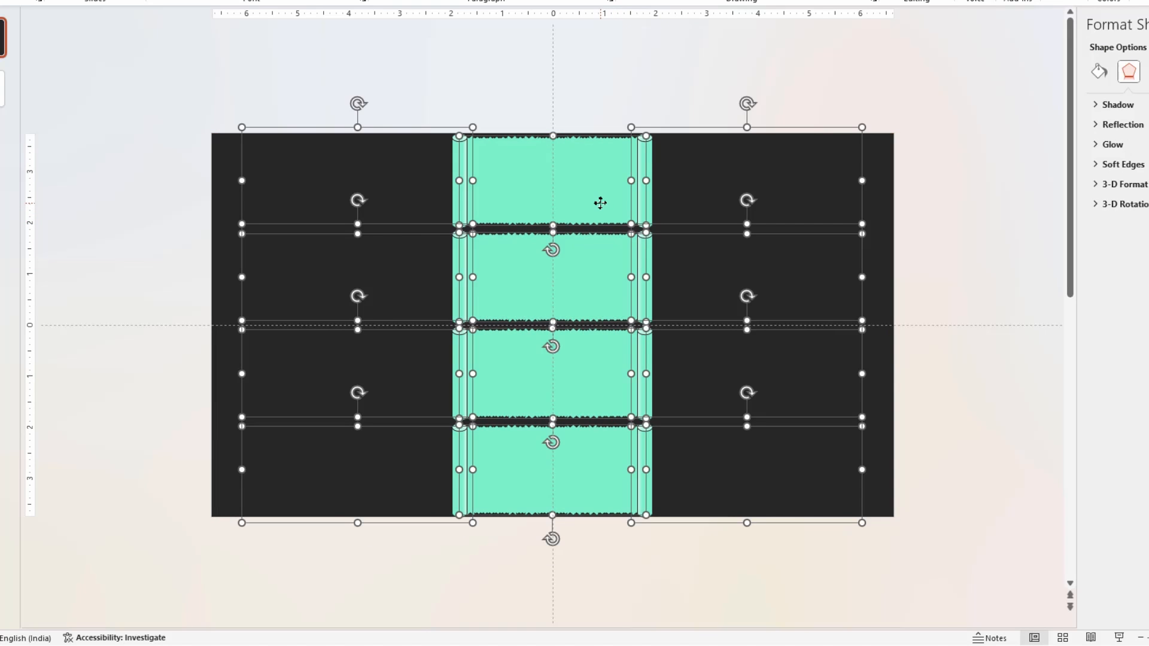
key("ctrl+g")
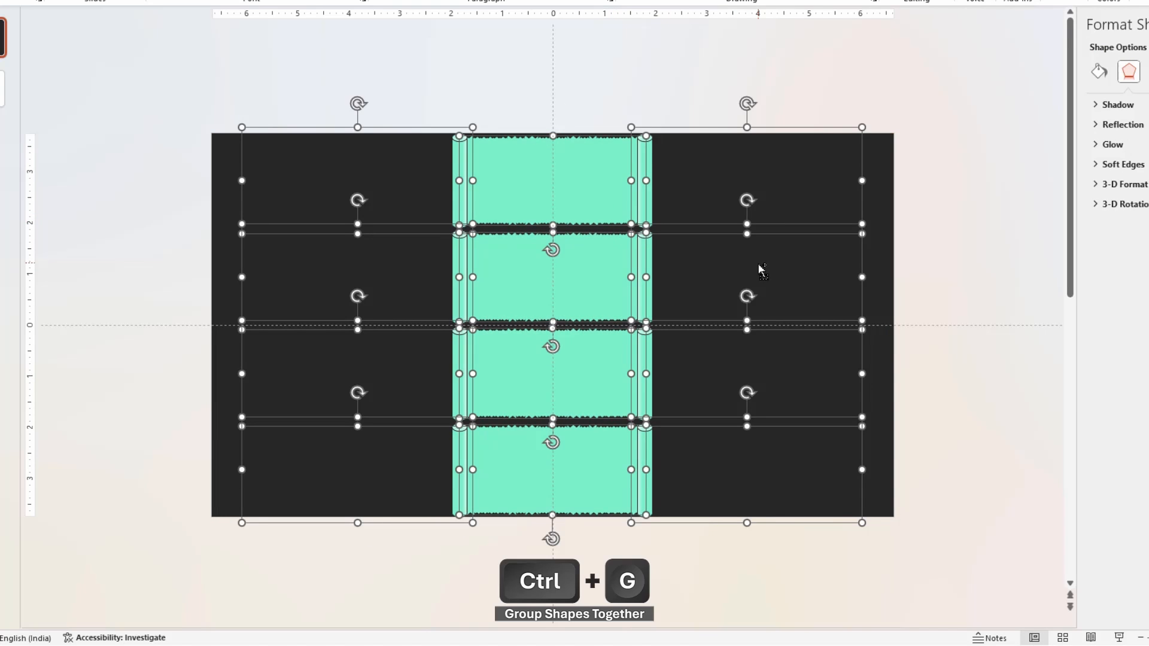
key("ctrl+g")
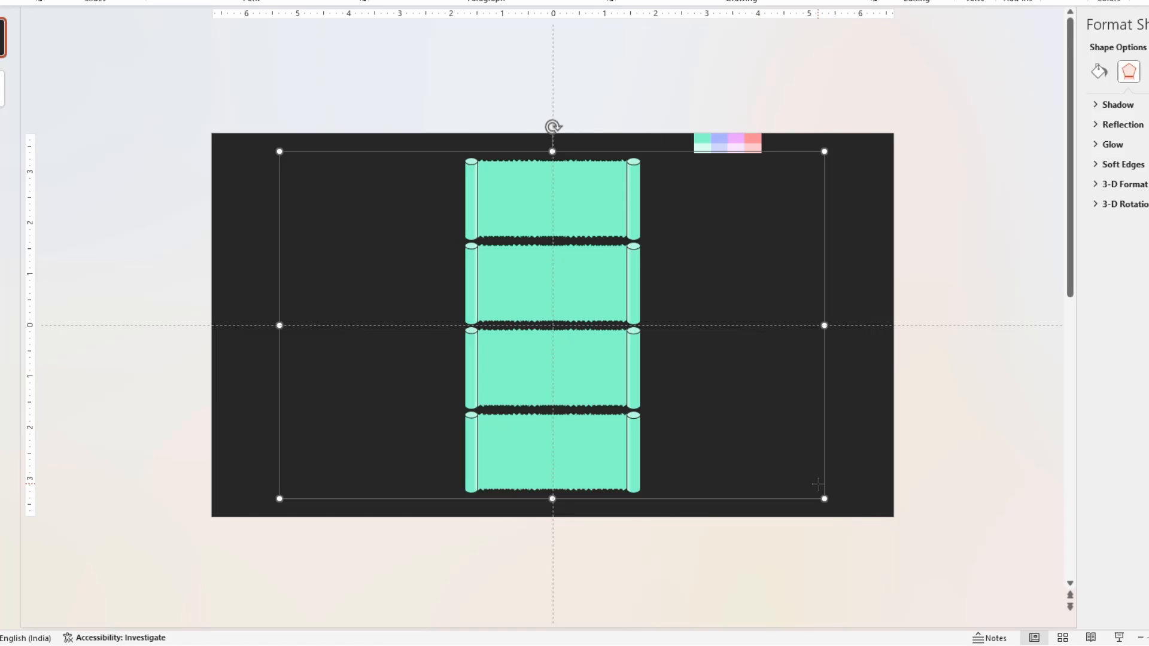
right_click(612, 464)
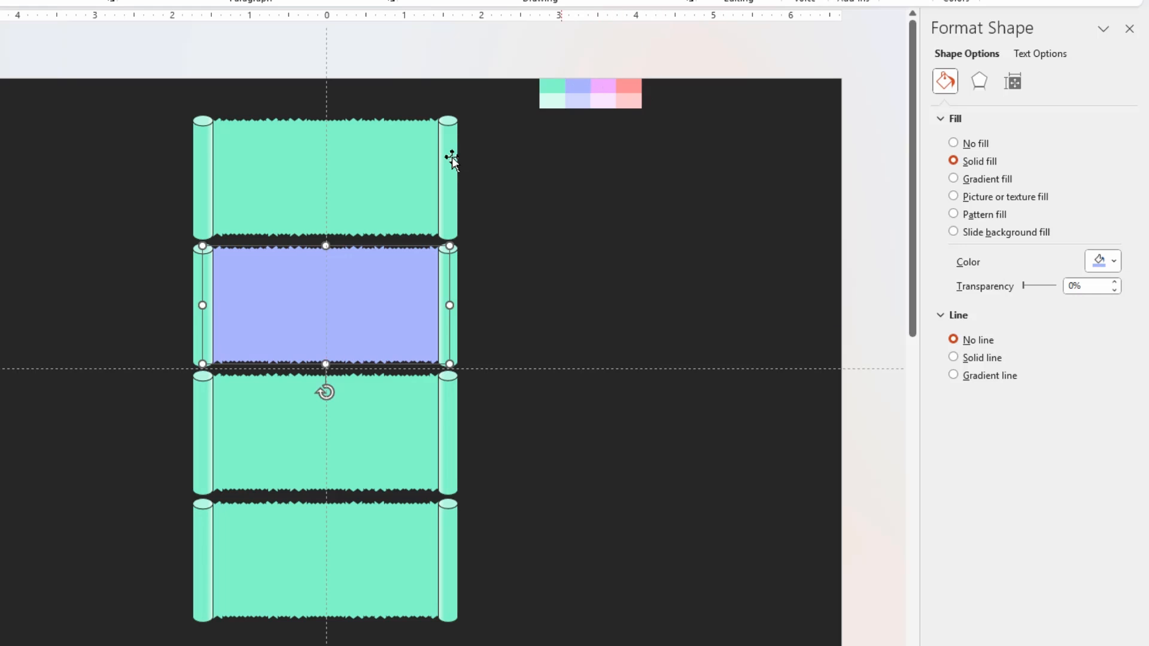
Step: Recolour both rolls of the second banner lavender using the eyedropper on the palette swatch
left_click(954, 173)
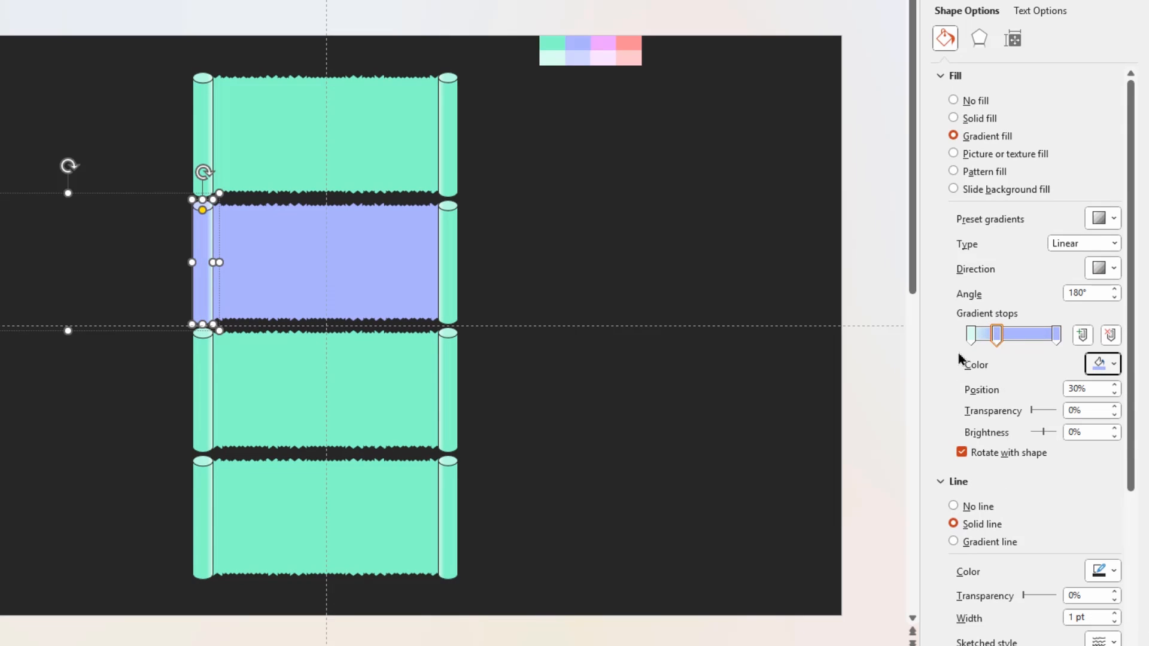
left_click(1098, 364)
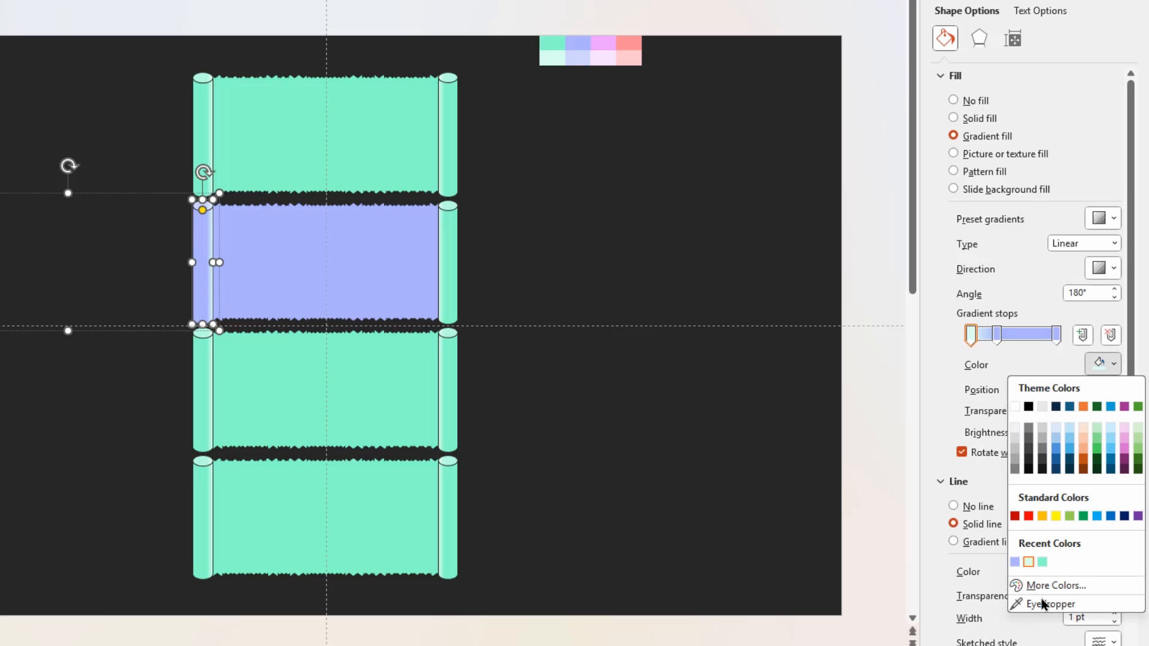
left_click(1053, 603)
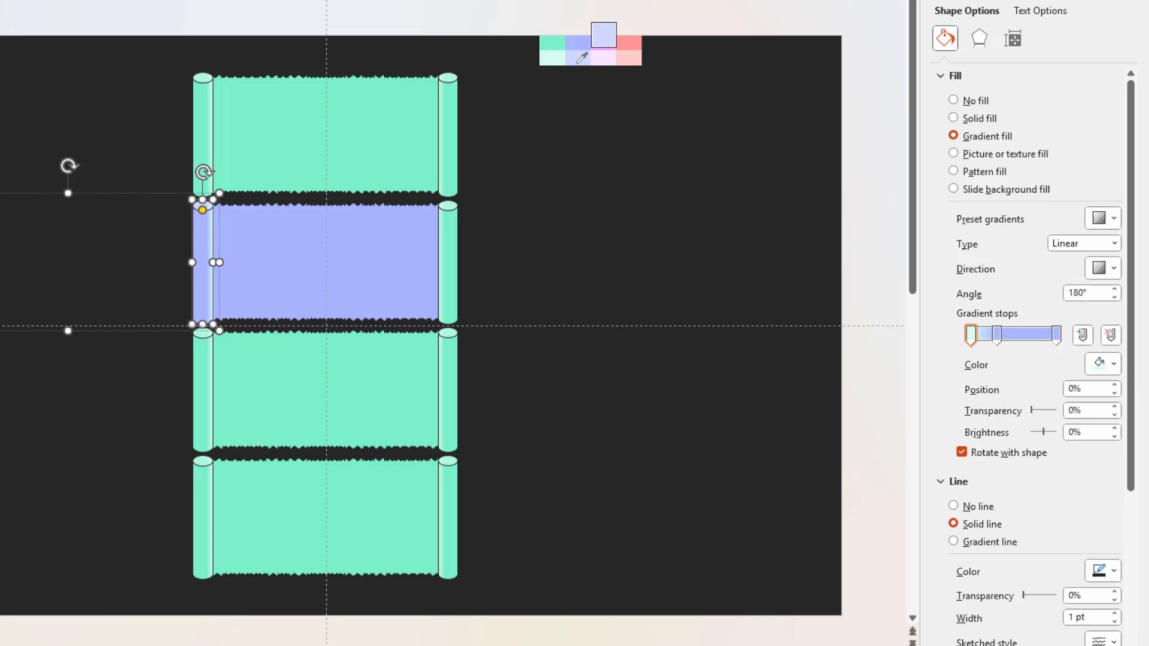
left_click(954, 100)
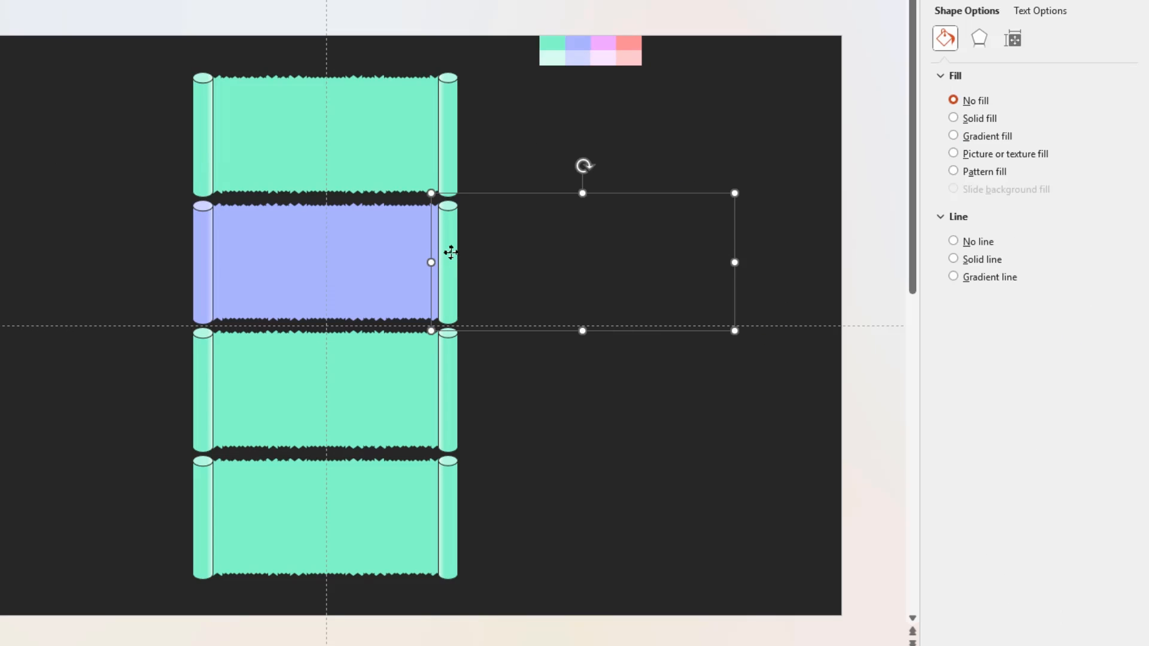
left_click(954, 135)
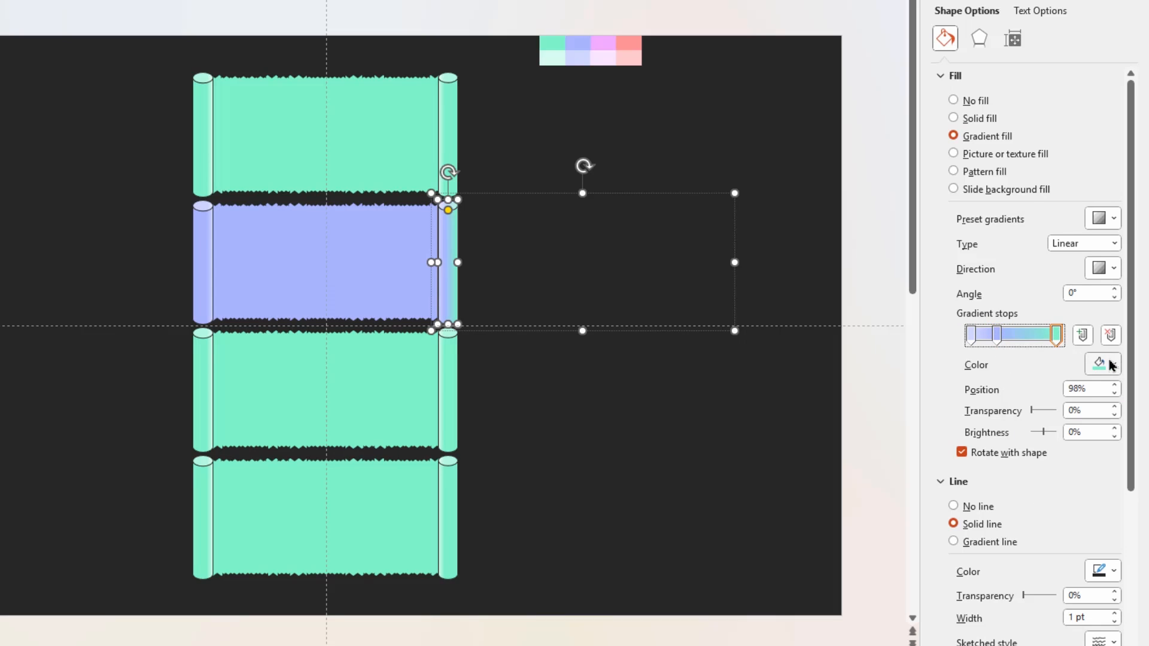
left_click(954, 119)
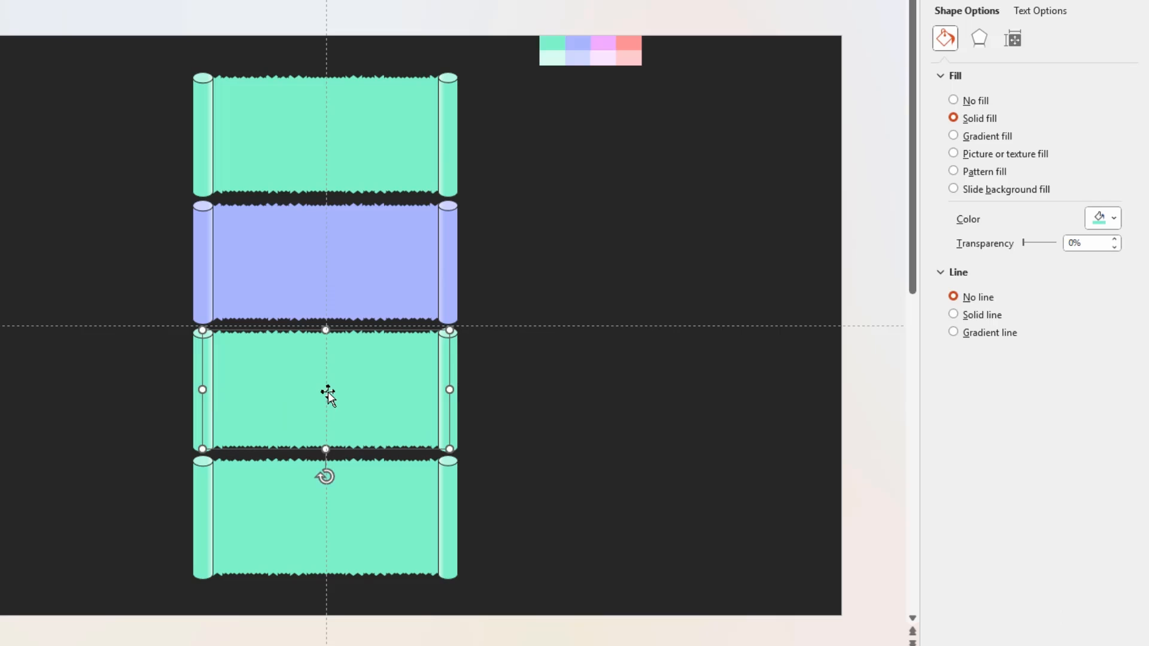
Step: Recolour the third banner's body and roll pink from the sampled swatch
left_click(954, 135)
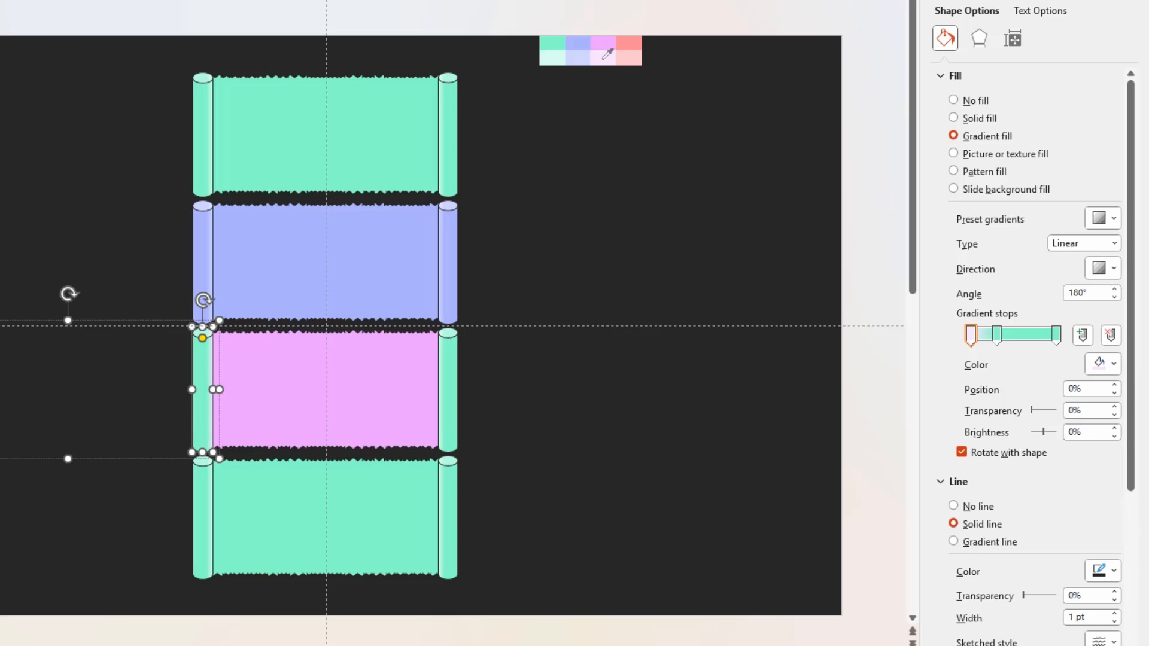
left_click(1112, 364)
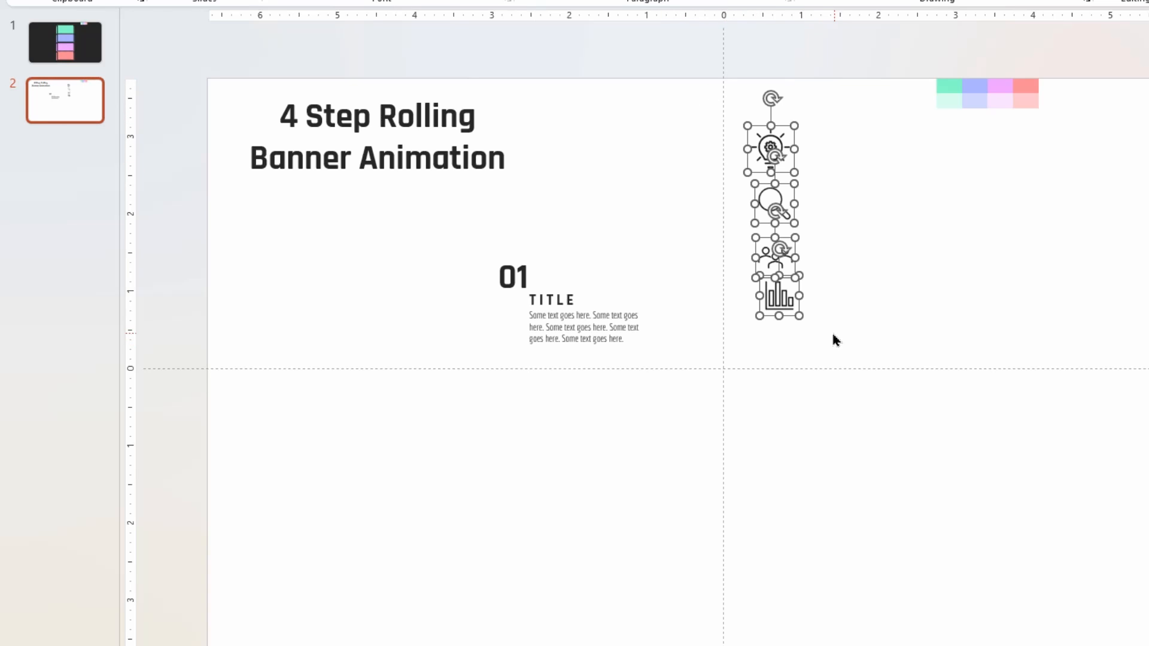
Step: Paste the four icons onto slide 1 centre-aligned inside the banners, then bring over the numbers and text
left_click(65, 42)
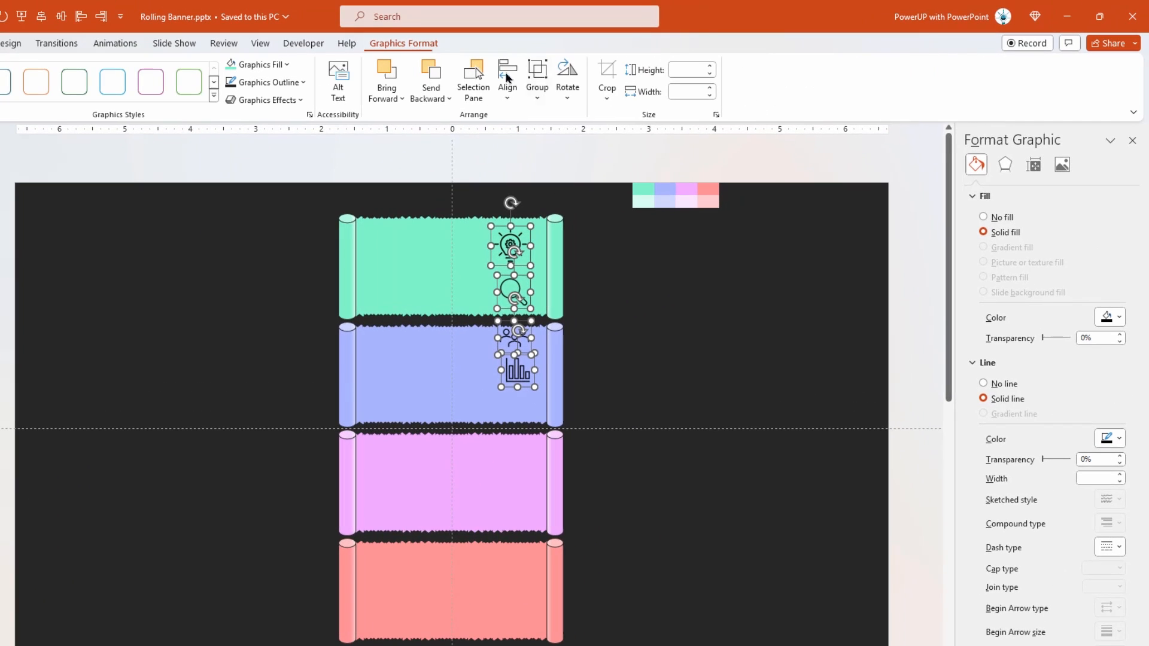
left_click(506, 77)
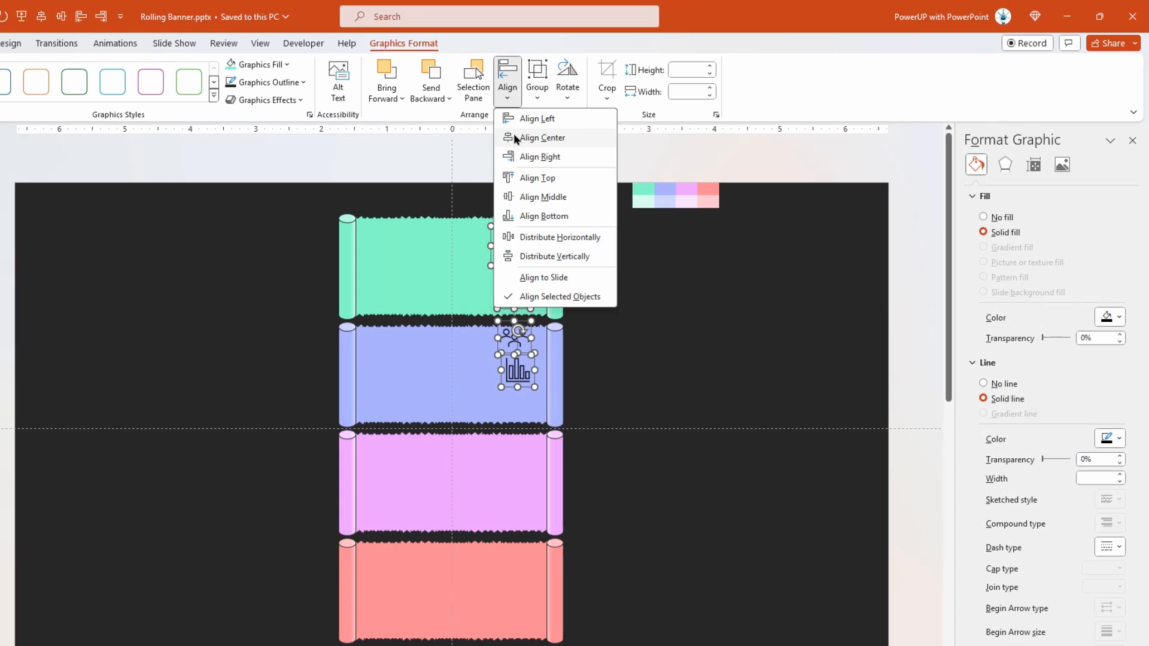
left_click(541, 138)
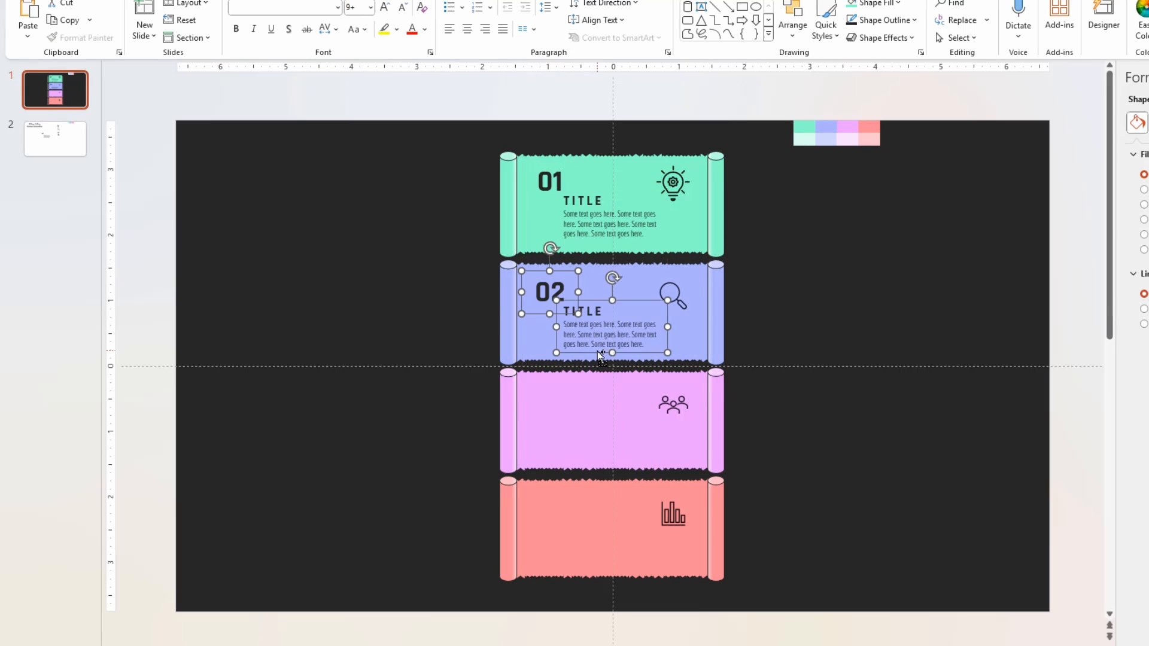
left_click(578, 402)
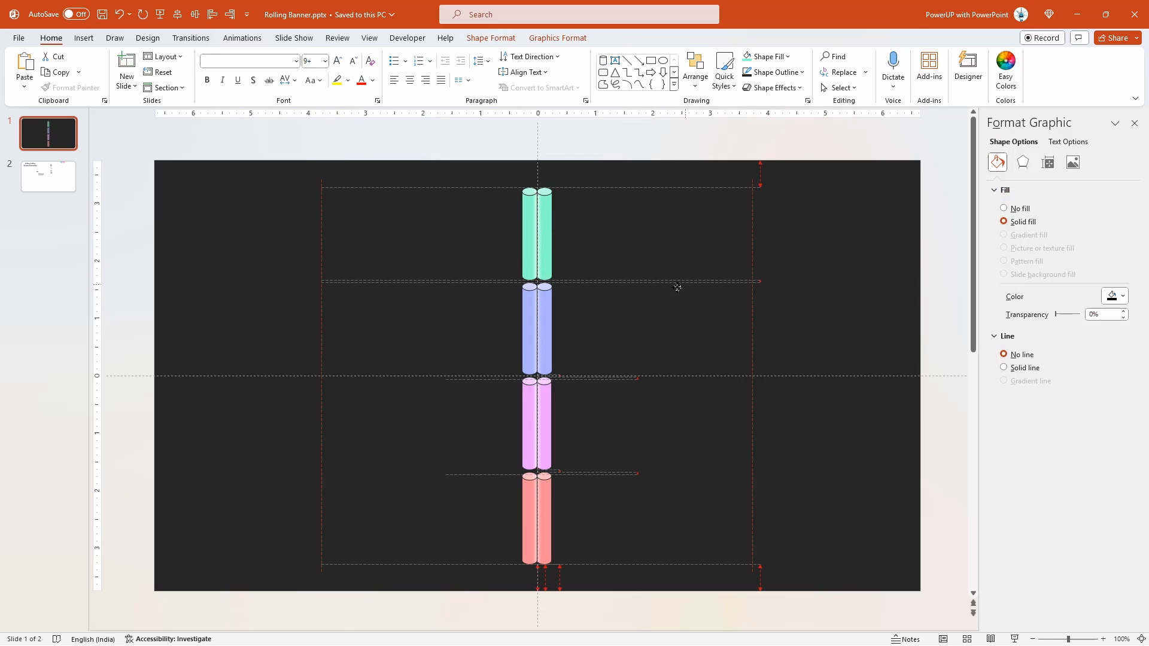
Step: Stagger the rolled-up banners, shifting the mint roll pair left and selecting the lavender pair
left_click_drag(539, 235, 483, 235)
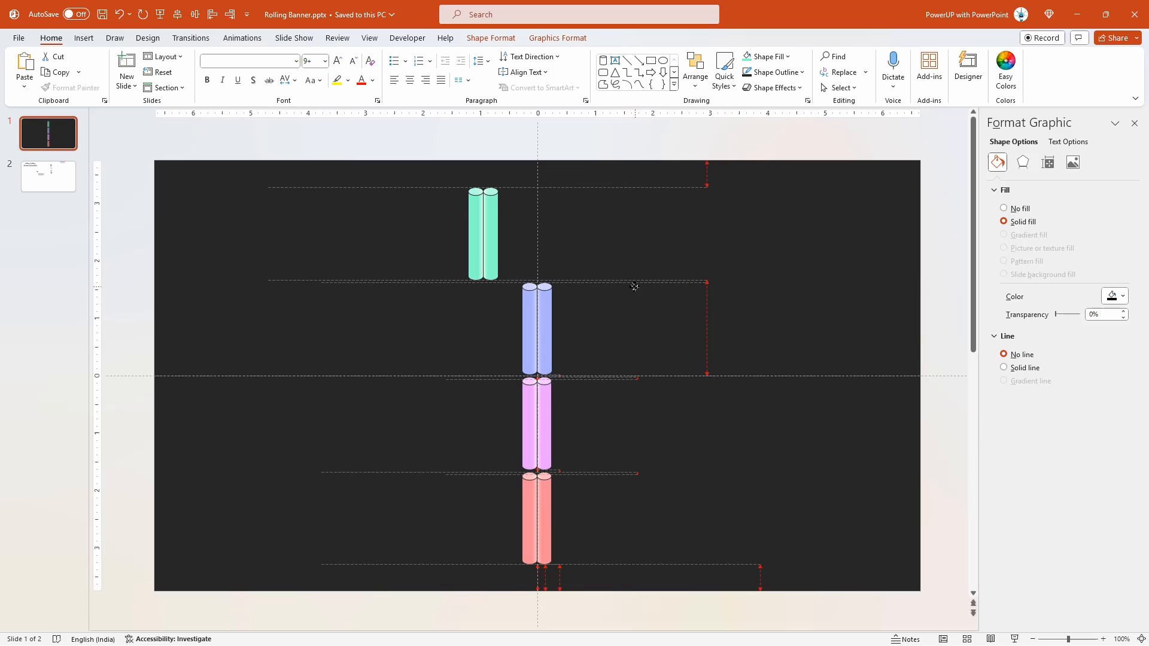
left_click(484, 233)
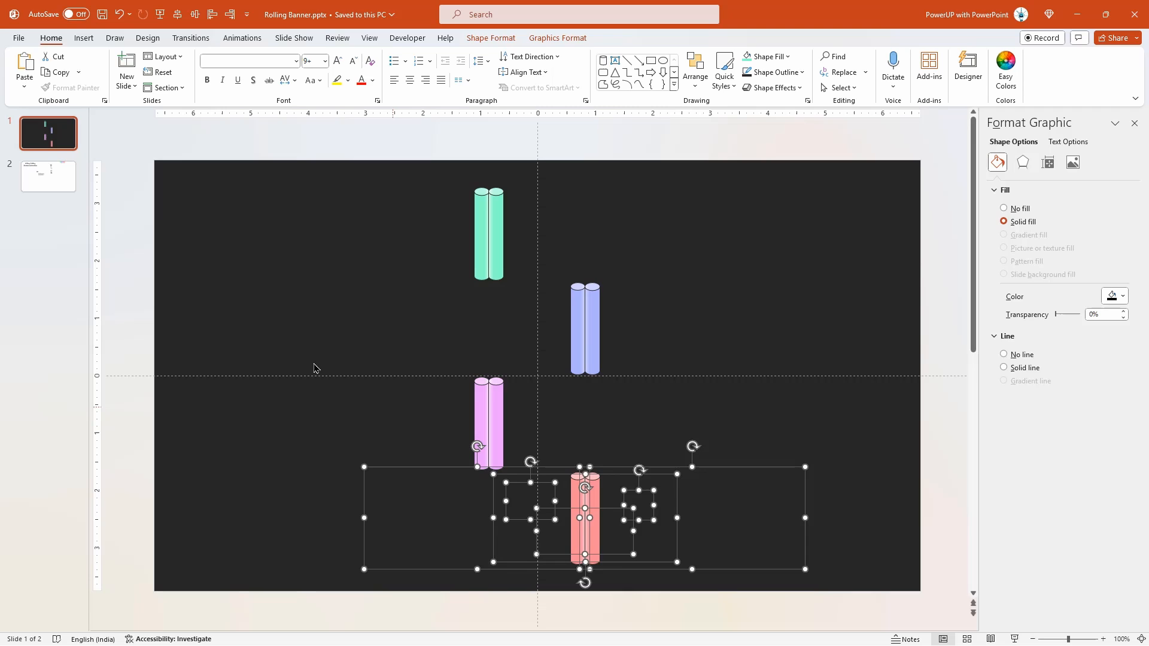
Step: Copy the title from the reference slide onto slide 1, then duplicate the slide for the next unroll stage
left_click(48, 176)
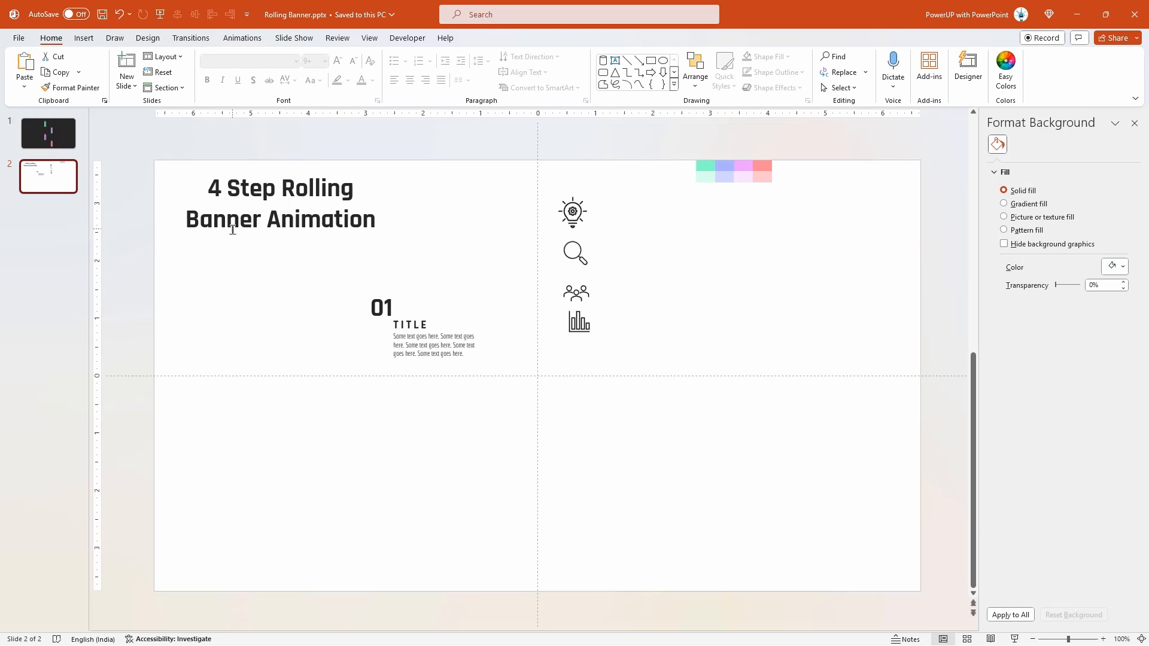
left_click(279, 203)
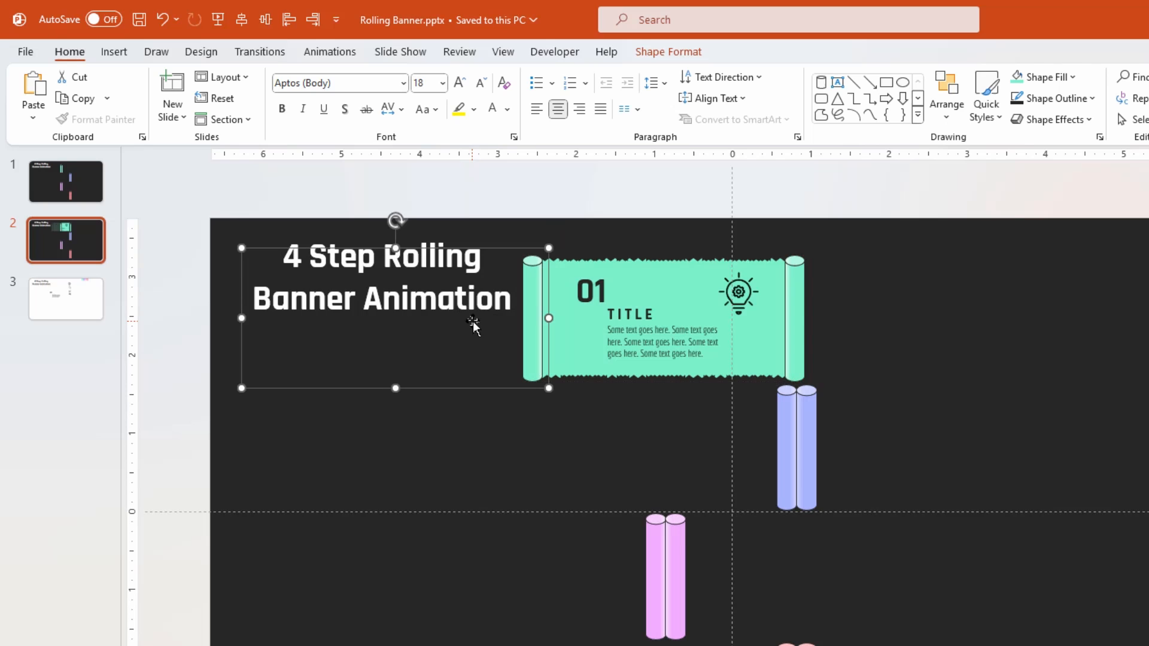
right_click(64, 240)
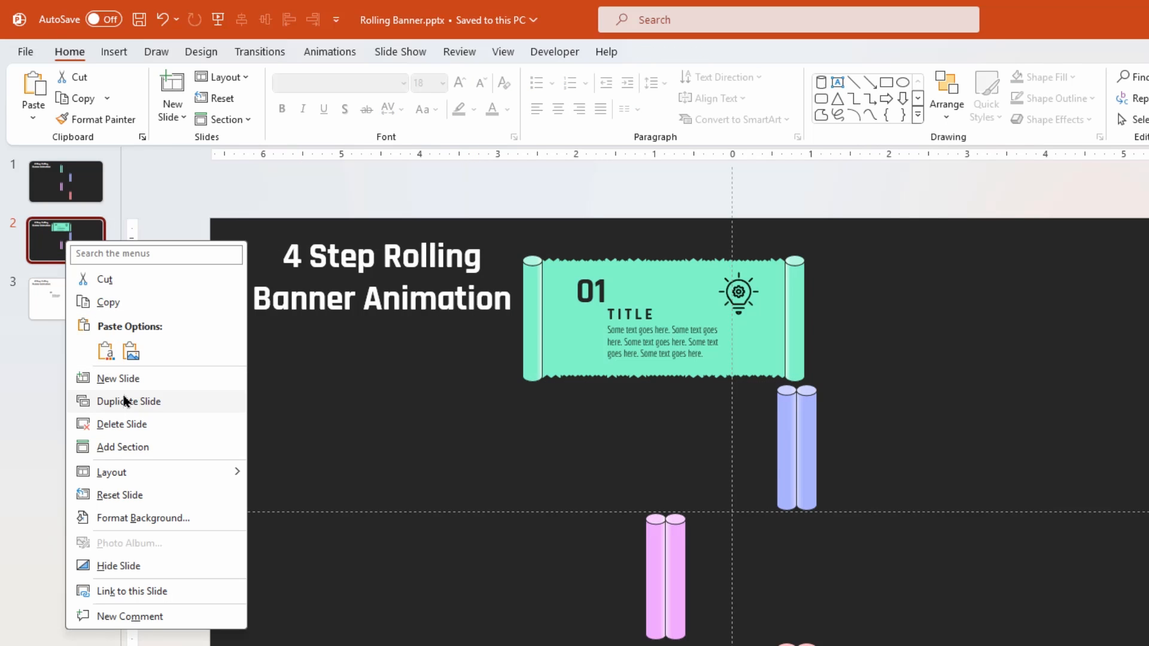
left_click(128, 400)
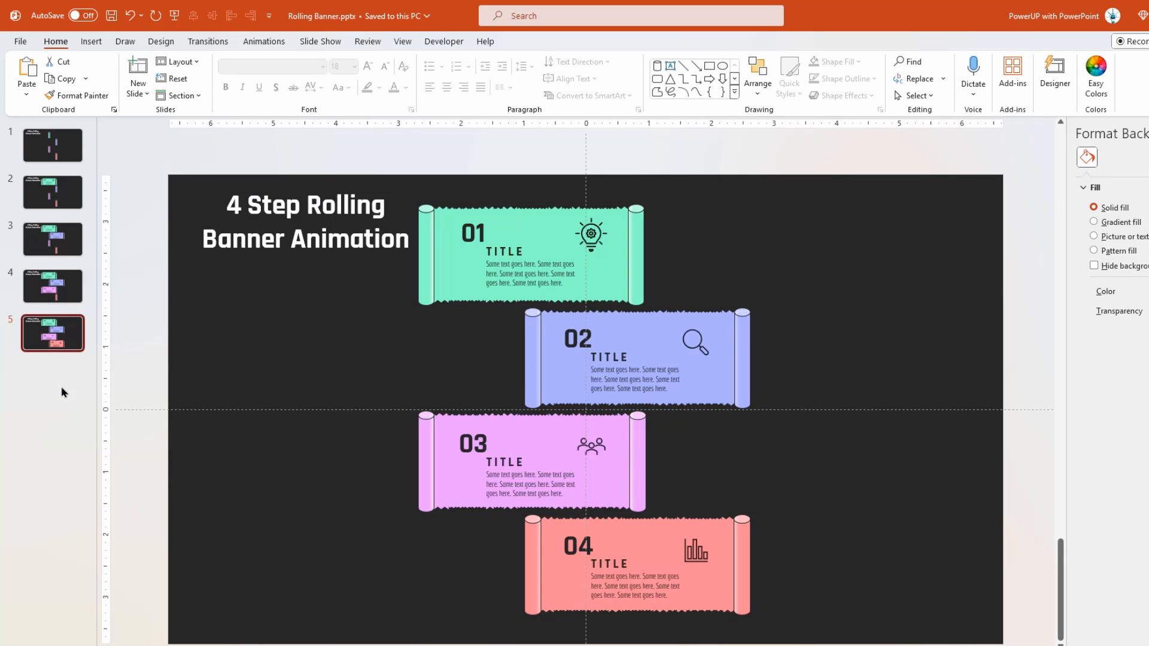
Step: Apply the Morph transition to all five selected slides
left_click(52, 145)
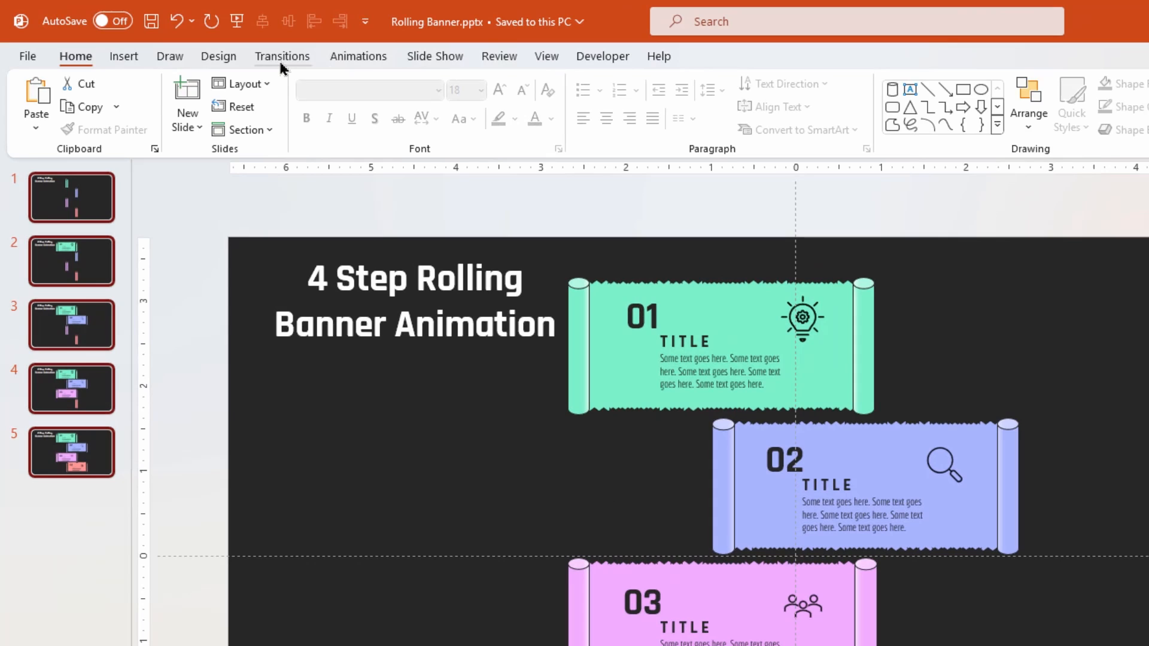
left_click(282, 57)
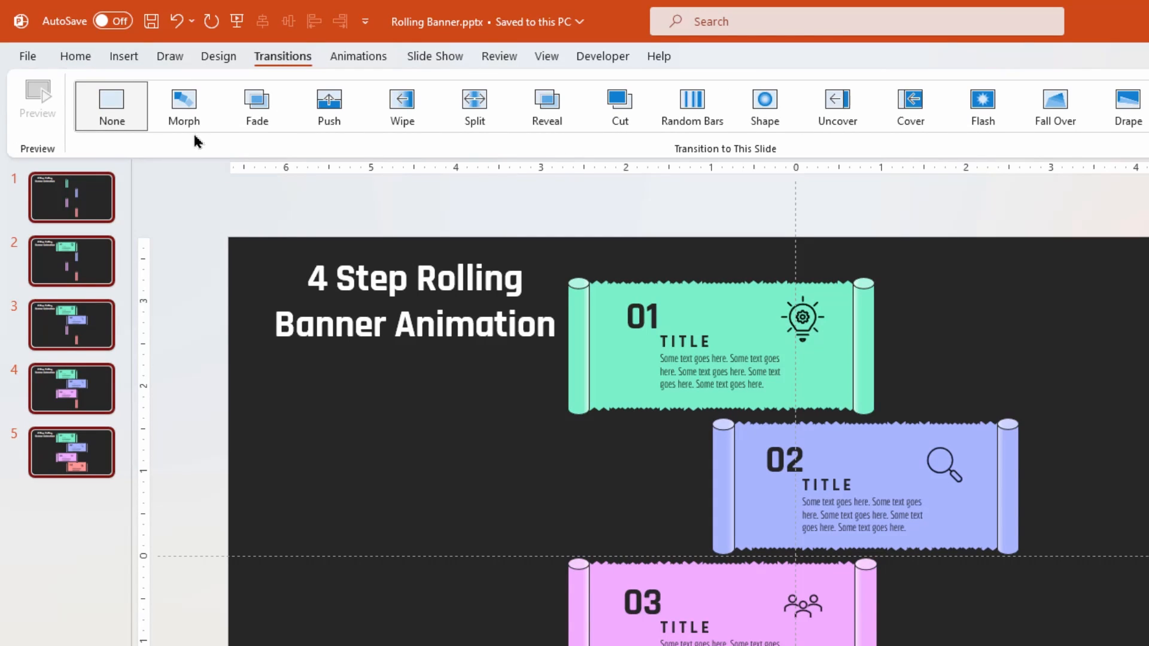
left_click(183, 107)
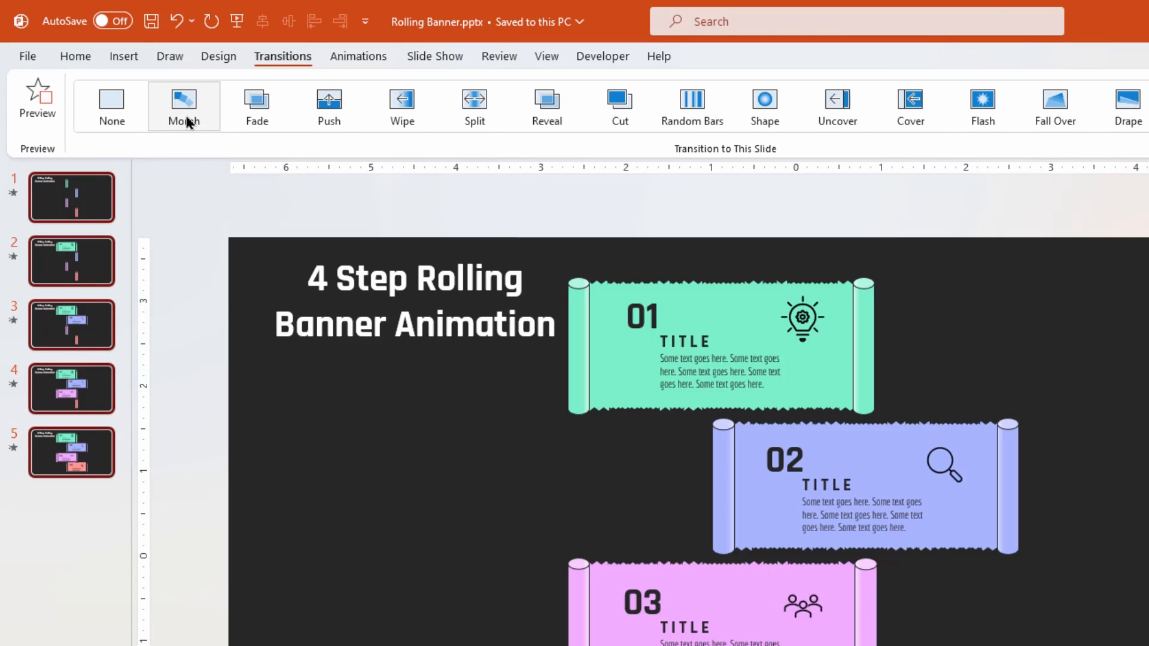